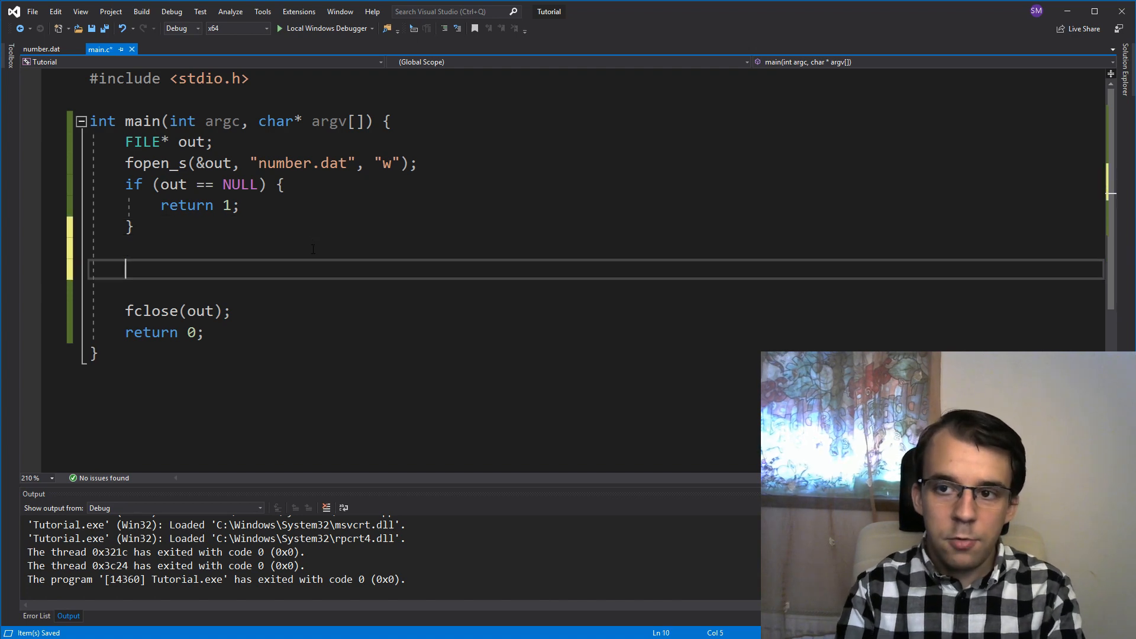
Add fprintf calls writing "20" and "19" to the out file and run, leaving number.dat as 2019
text(f)
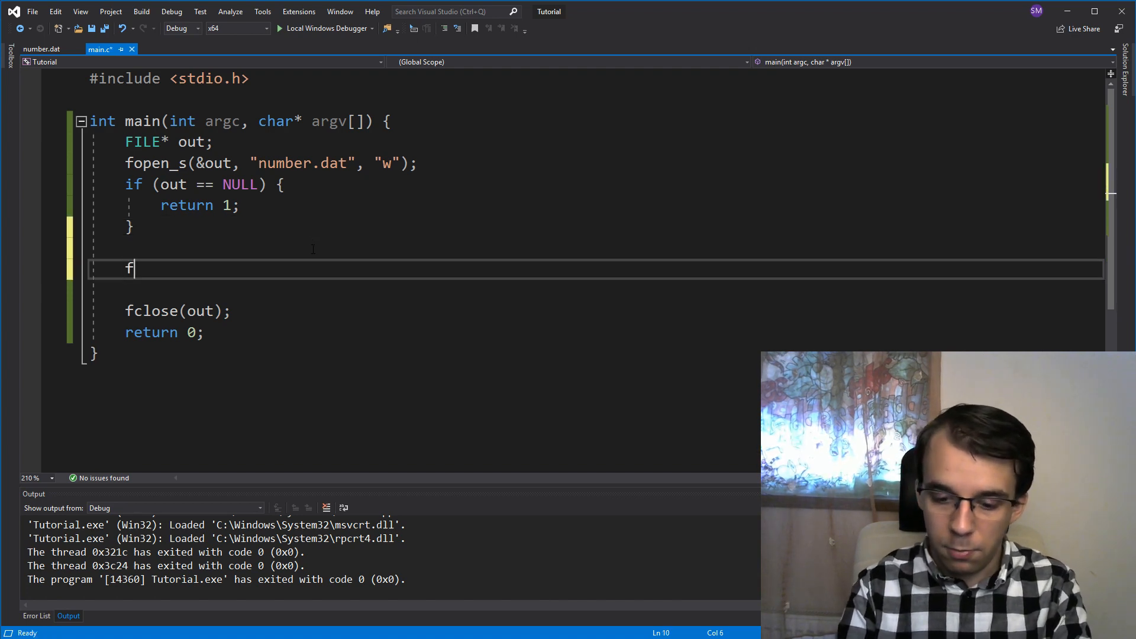
text(printf(out)
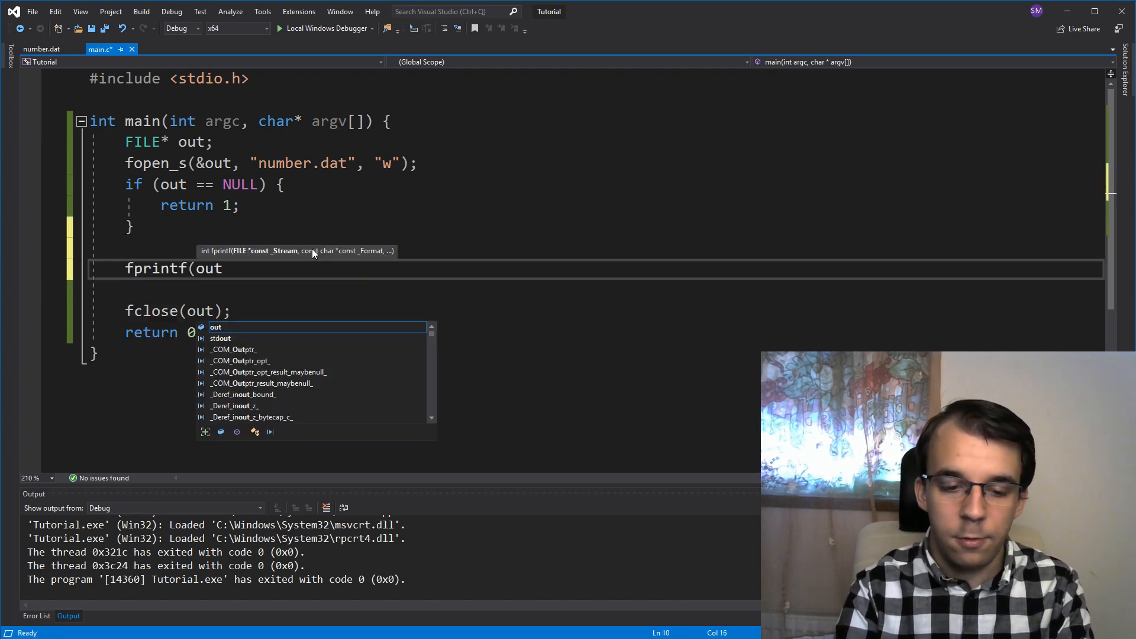
text(, ")
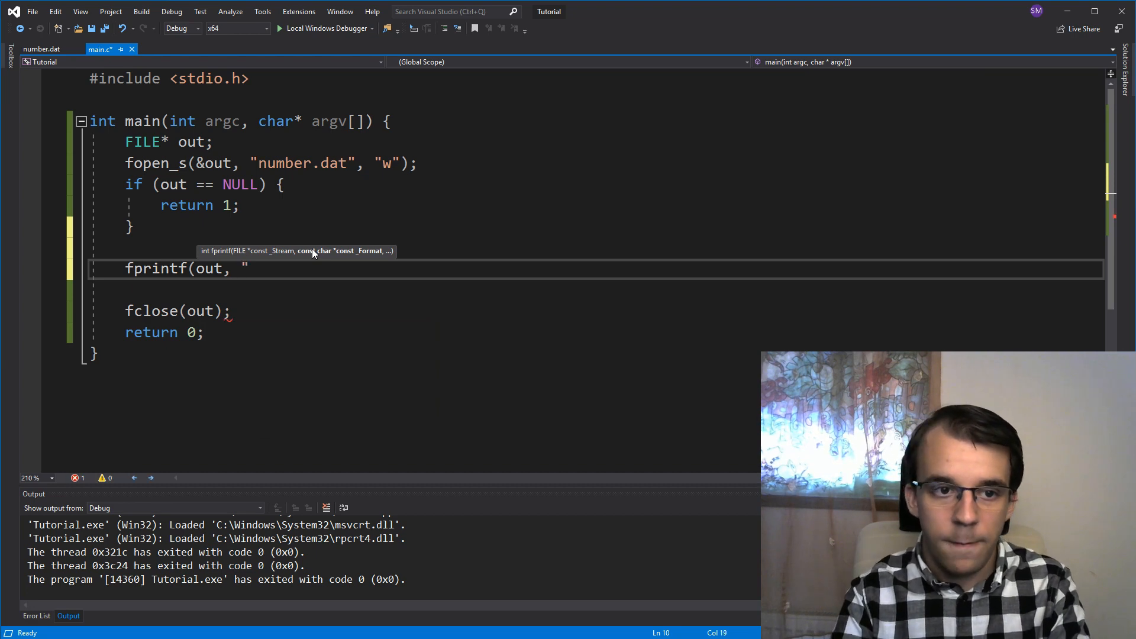
text(20"0)
text(fprintf(out, "19");)
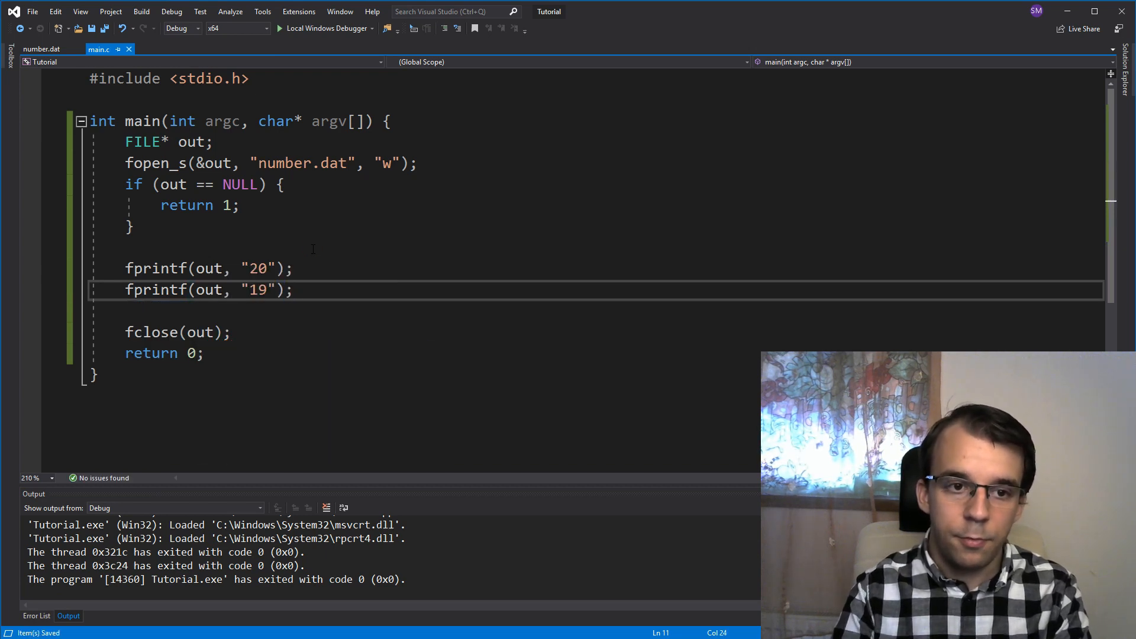
click(278, 29)
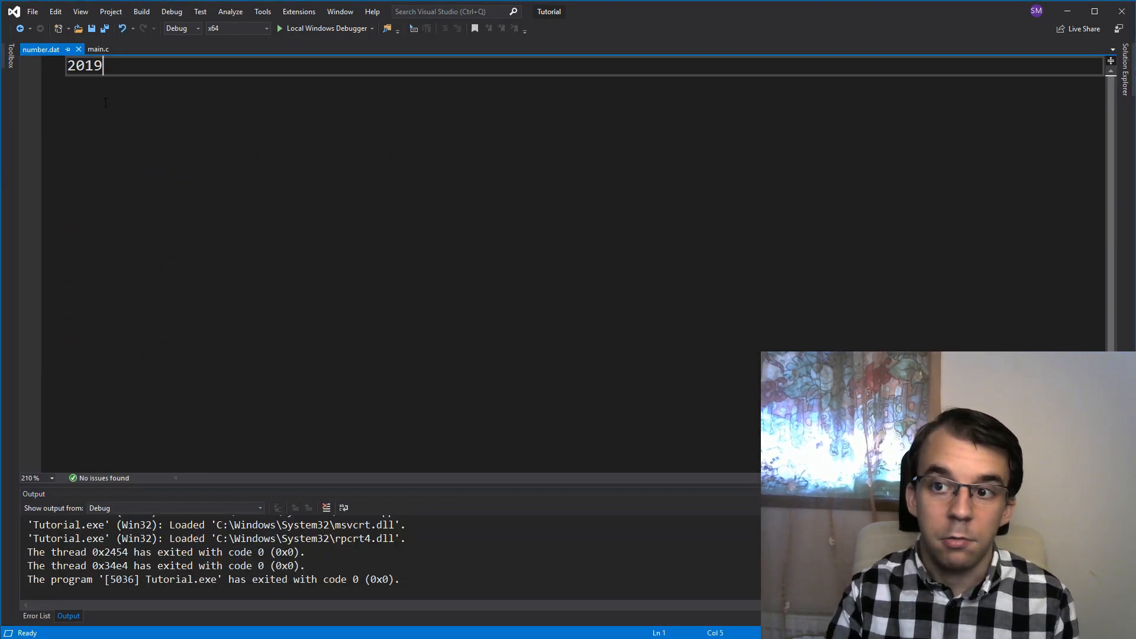
Return to the main.c source holding the two fprintf calls
click(98, 48)
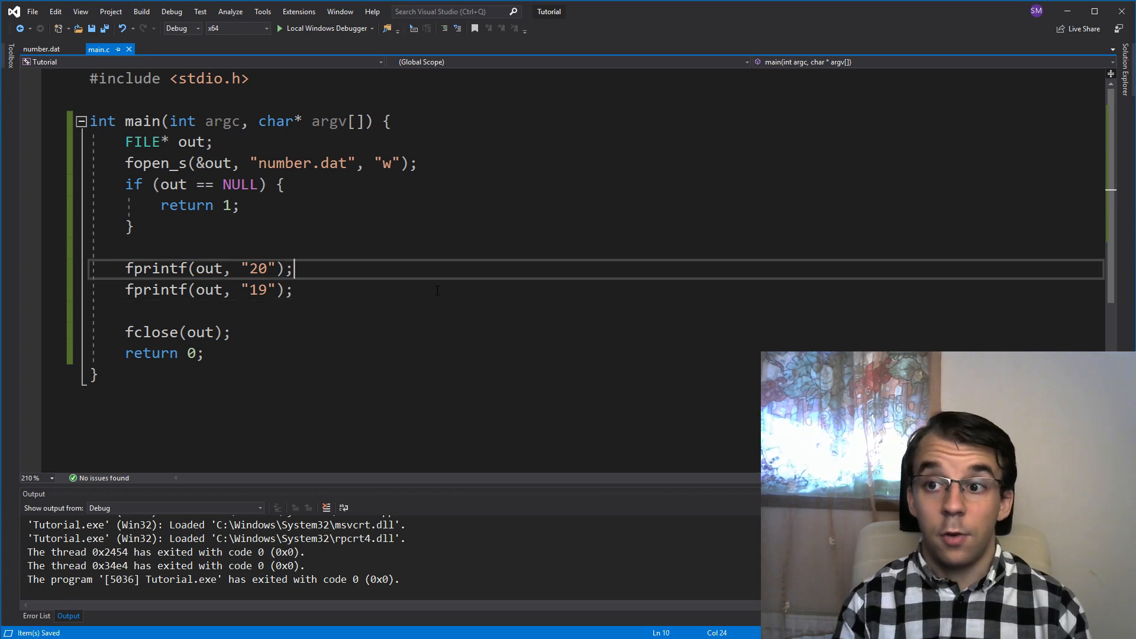
Insert fseek(out, 0, SEEK_SET); between the two fprintf calls so number.dat ends up as 19
key(Return)
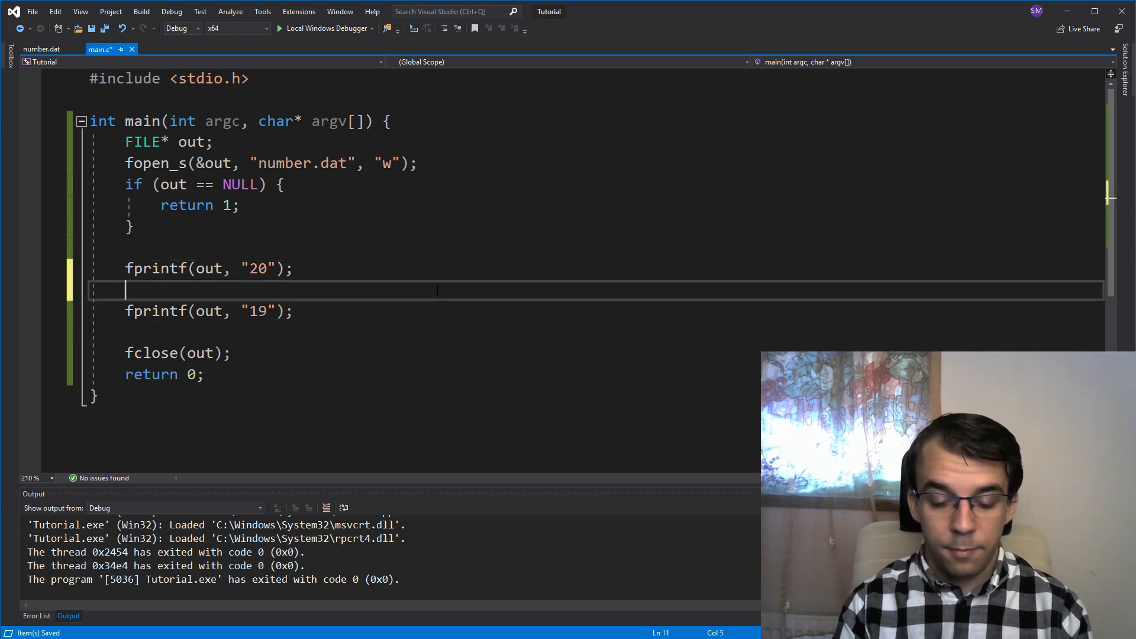
text(fseek()
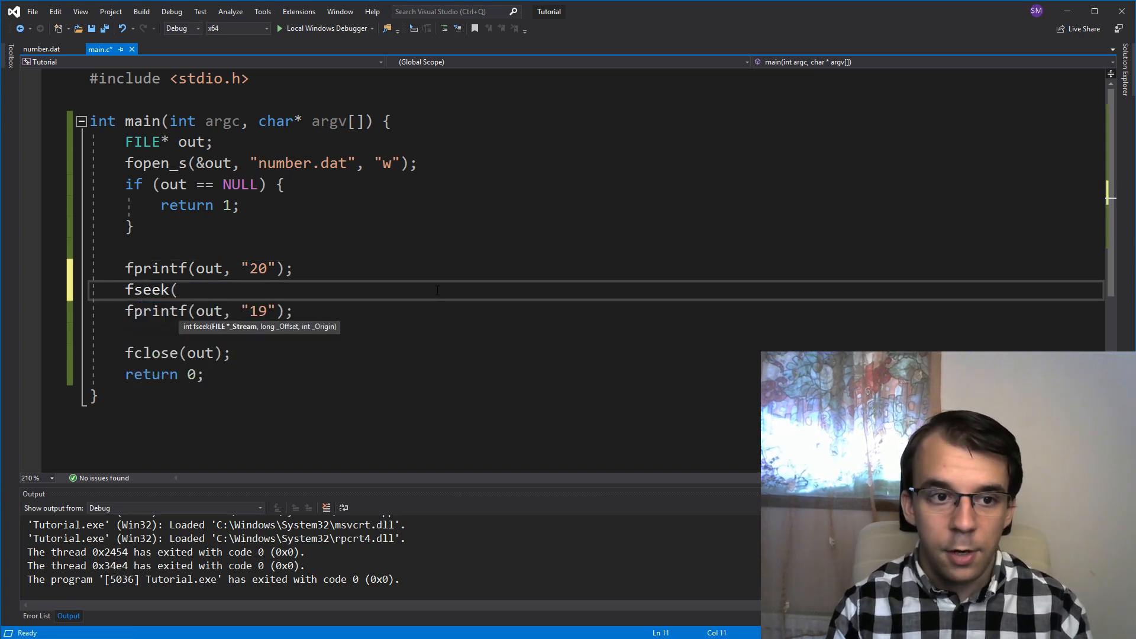
text(out,)
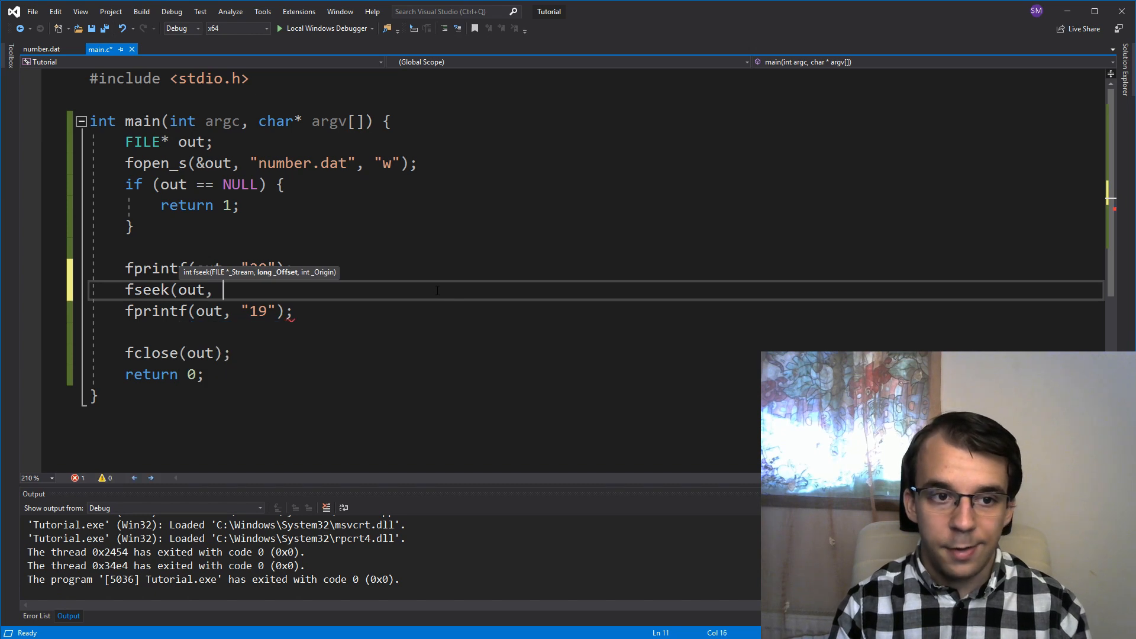
text(, SEEK_SET)
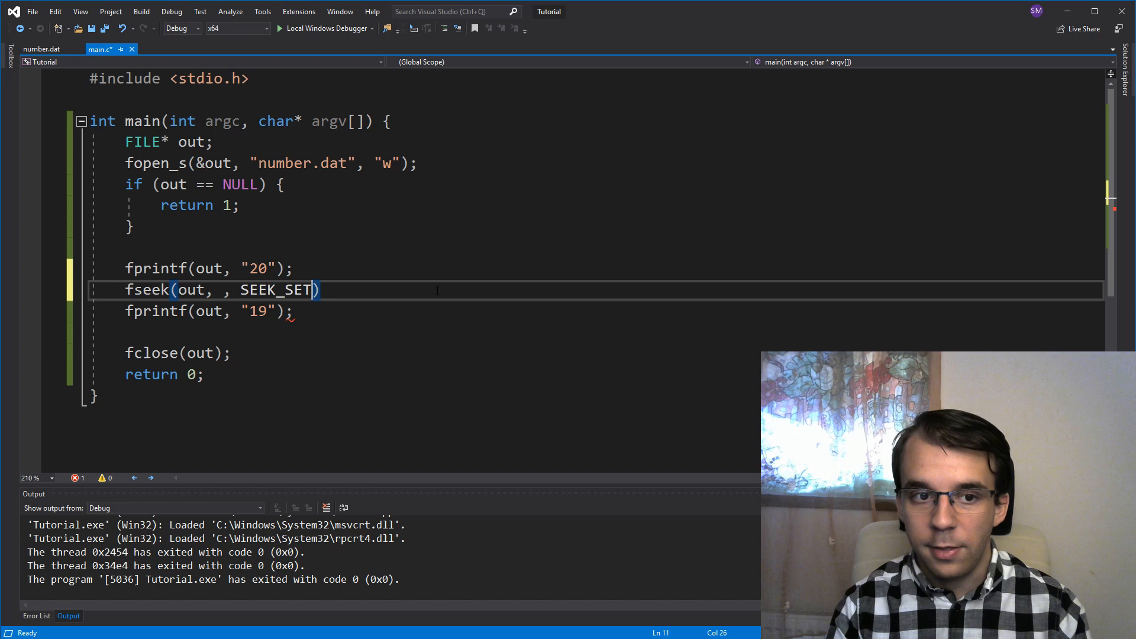
text(0)
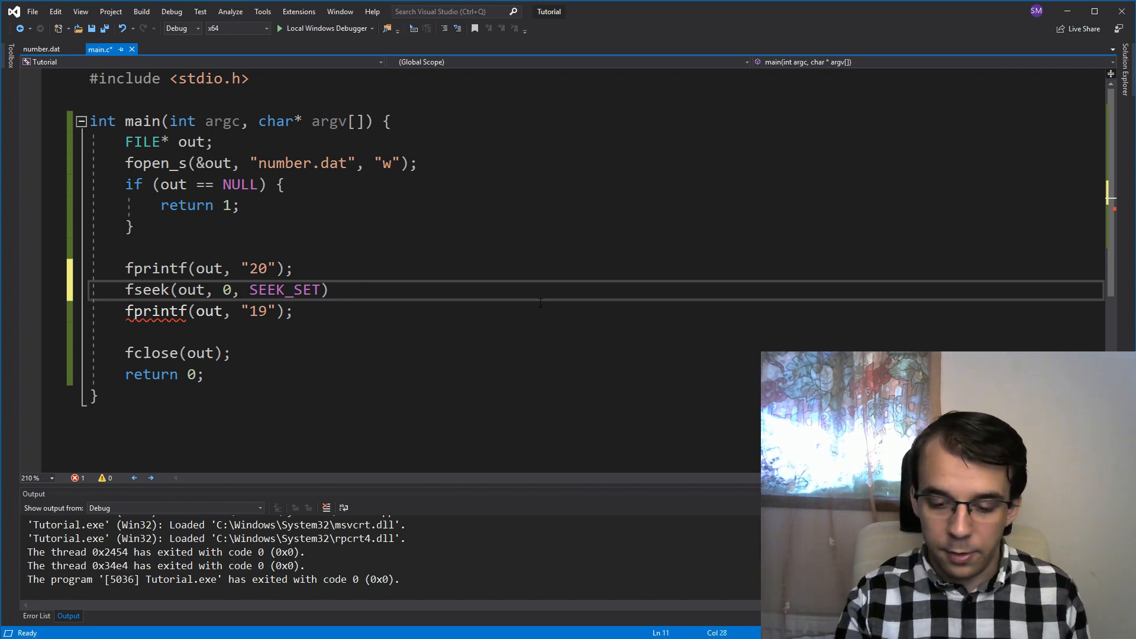
text(;)
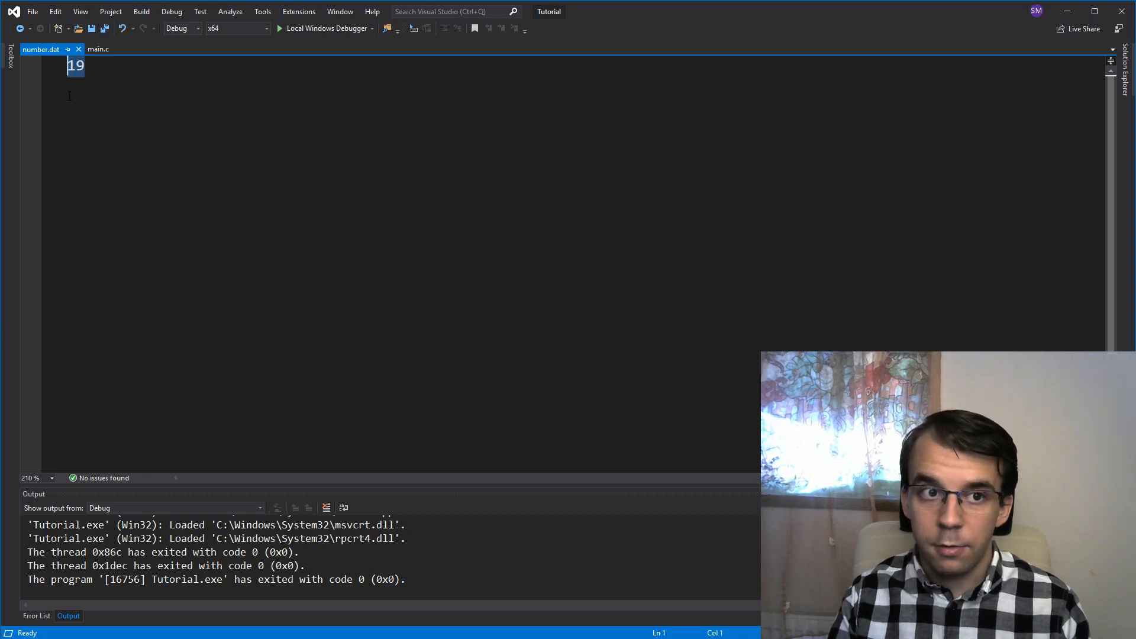
Change the fseek offset from 0 to 1 and rerun, so number.dat reads 219
click(96, 48)
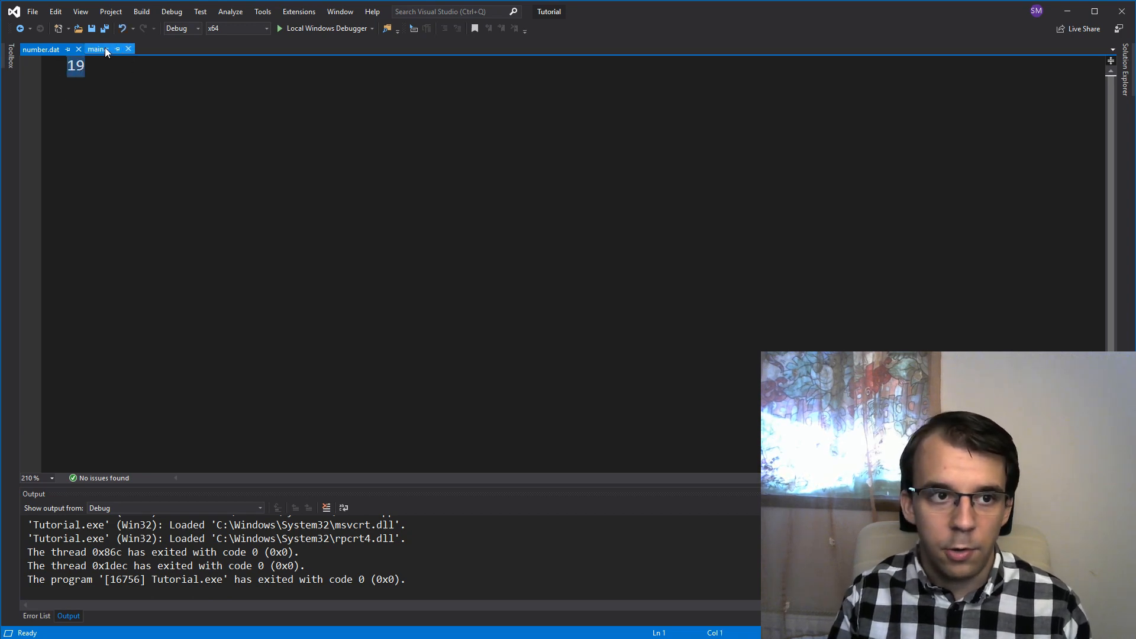
click(96, 48)
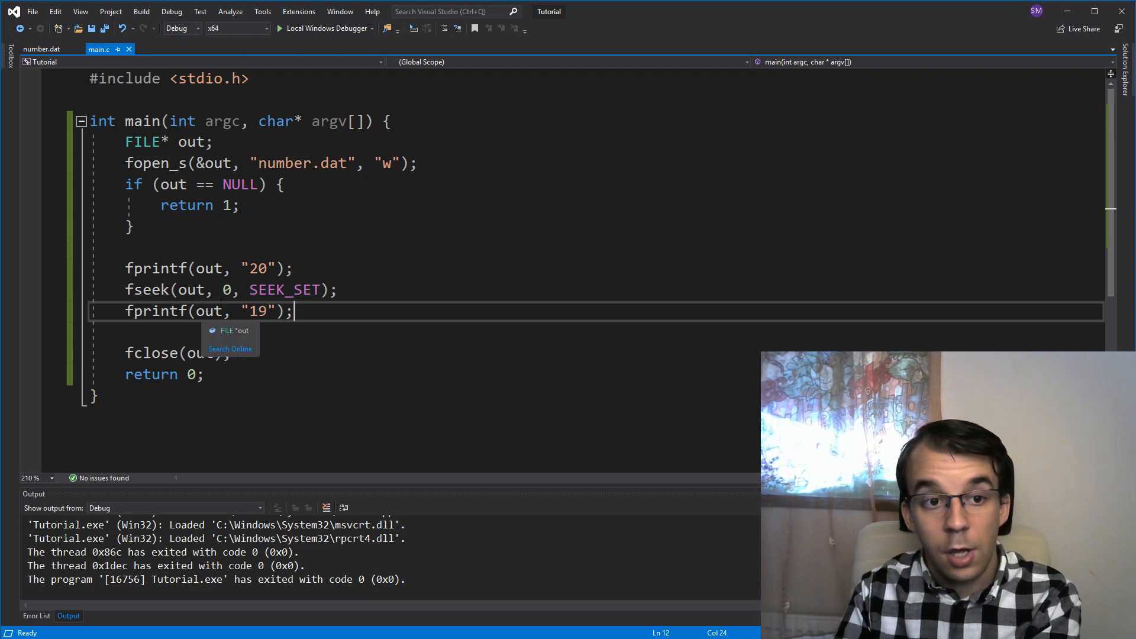
click(227, 289)
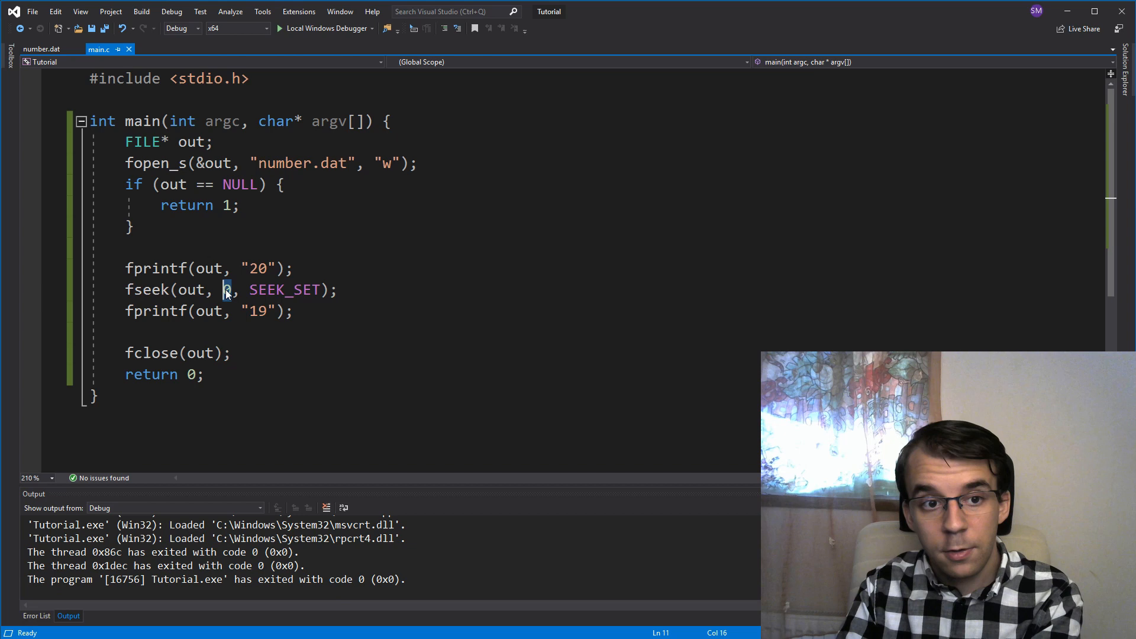
mouse_move(226, 289)
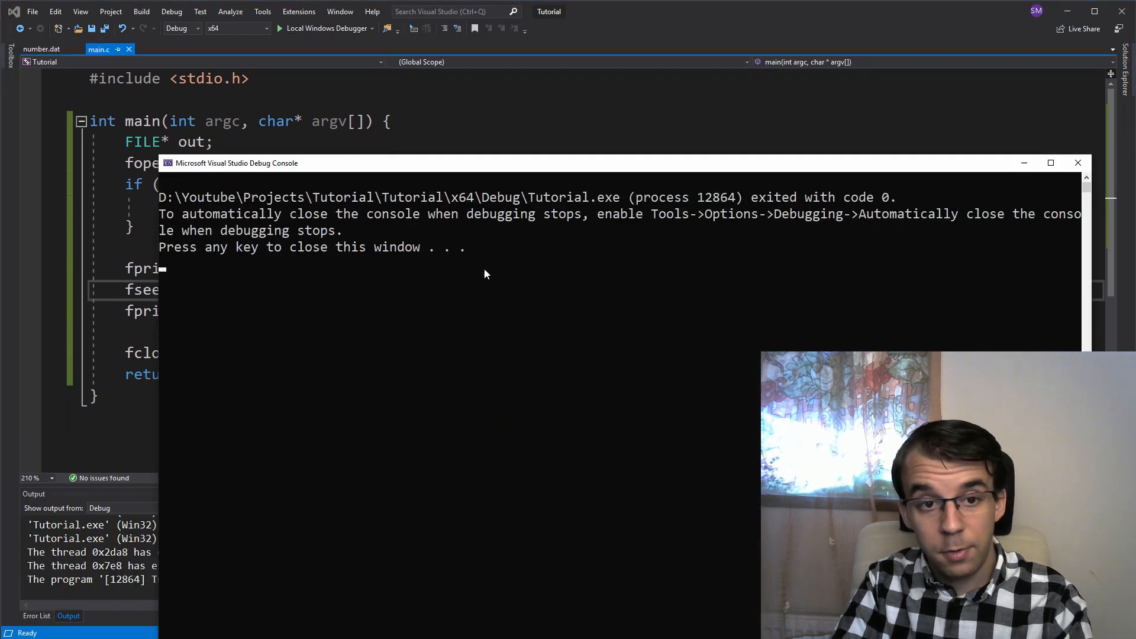
click(41, 49)
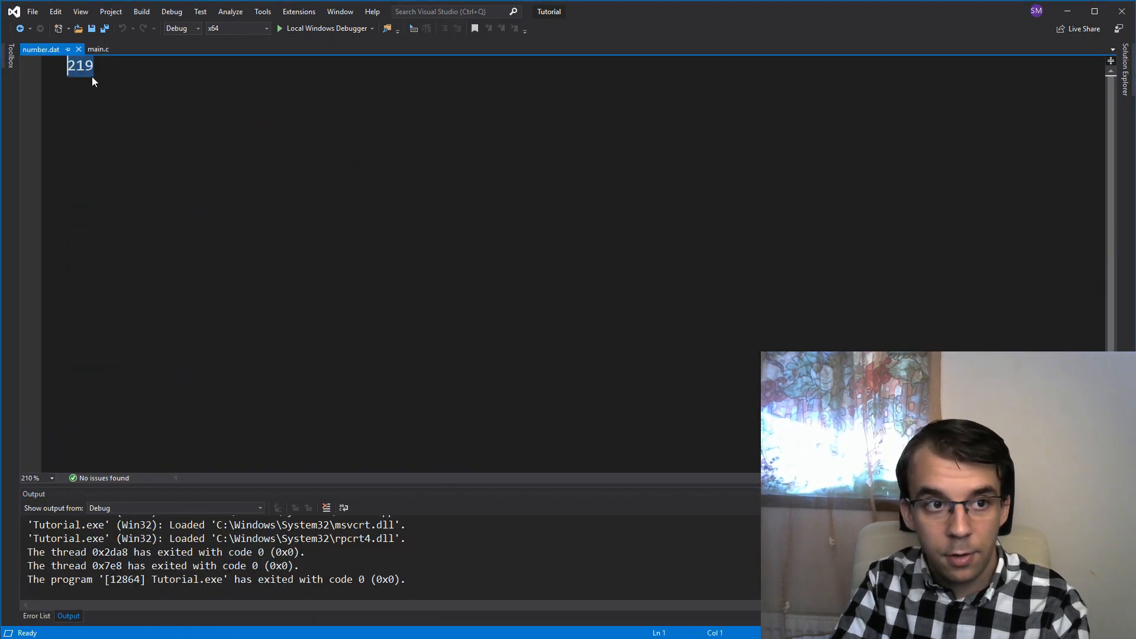
Add a // comment in main.c noting the 219 output above the writes
click(98, 48)
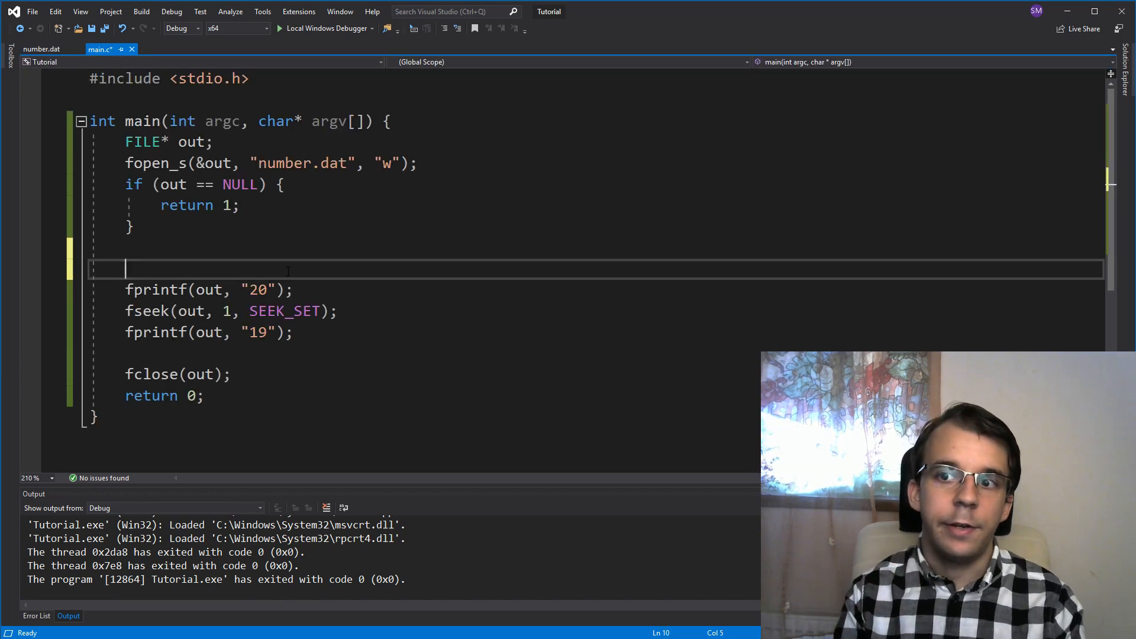
text(//)
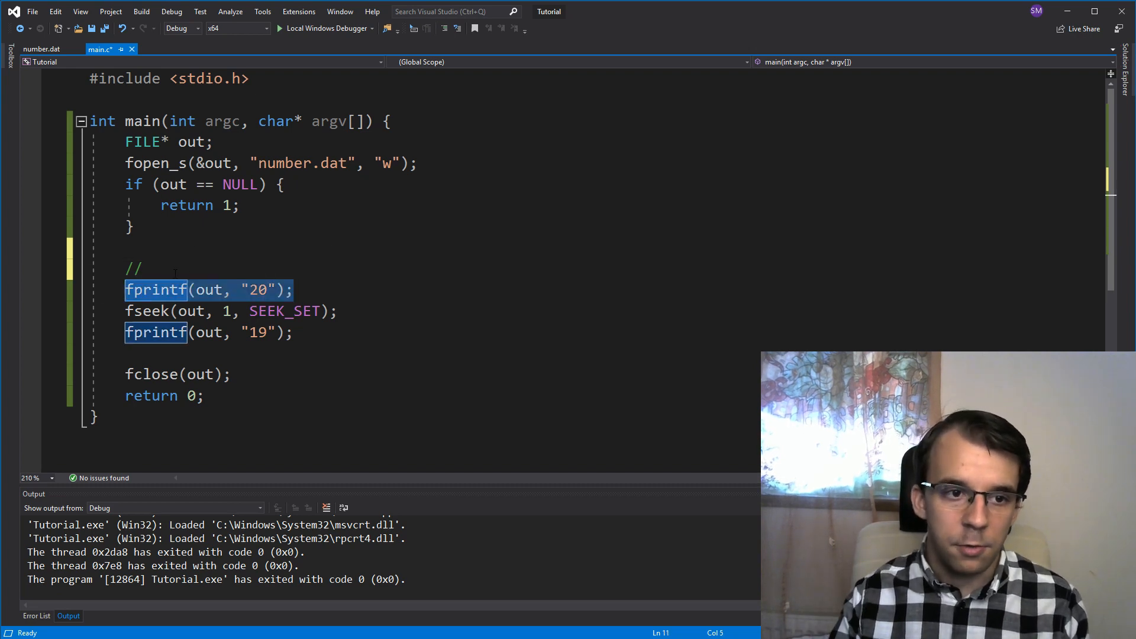
click(153, 268)
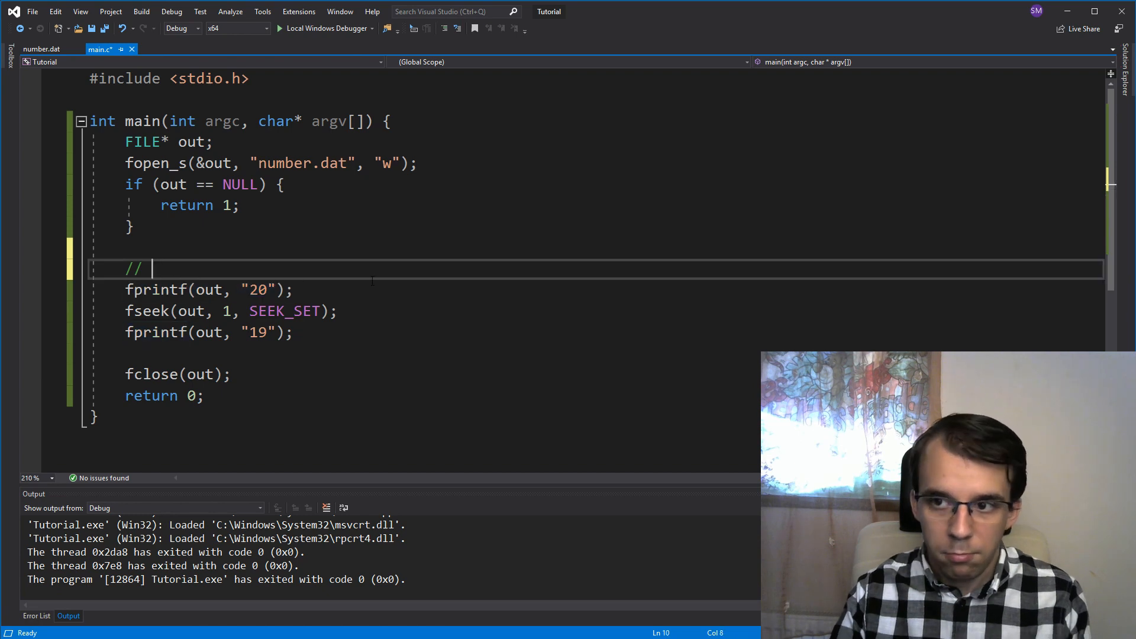
text(20)
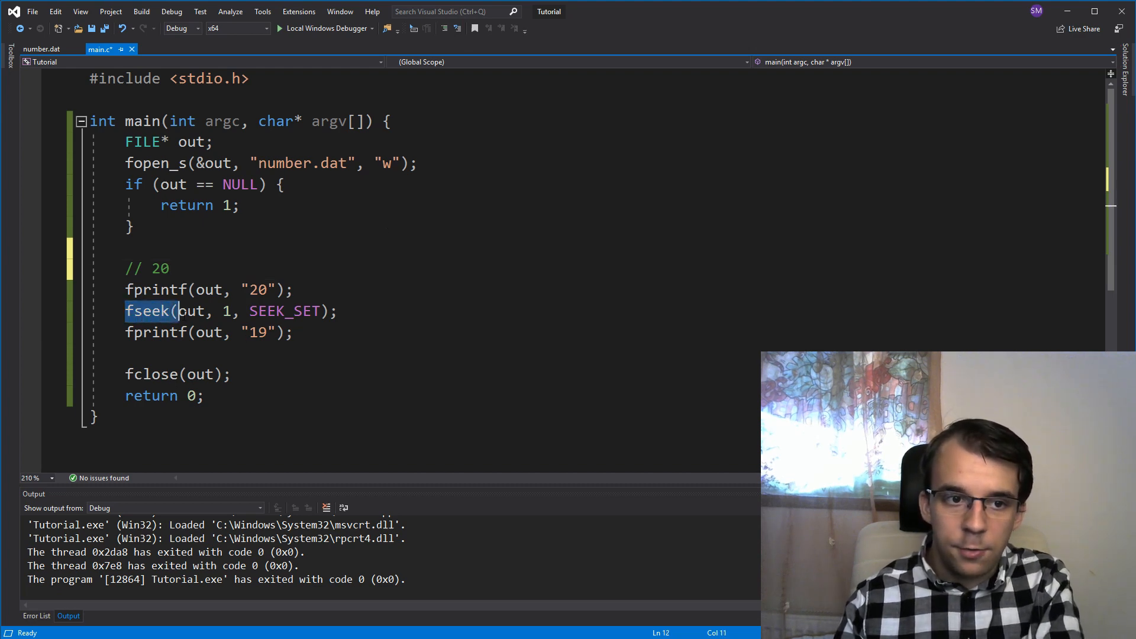
mouse_move(285, 311)
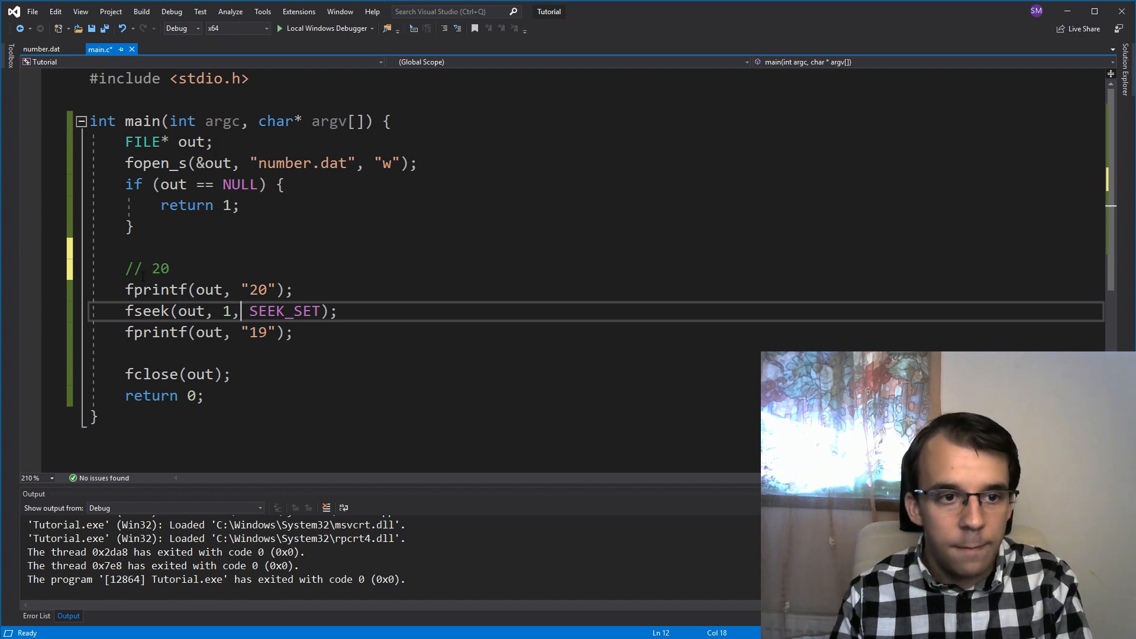
click(160, 269)
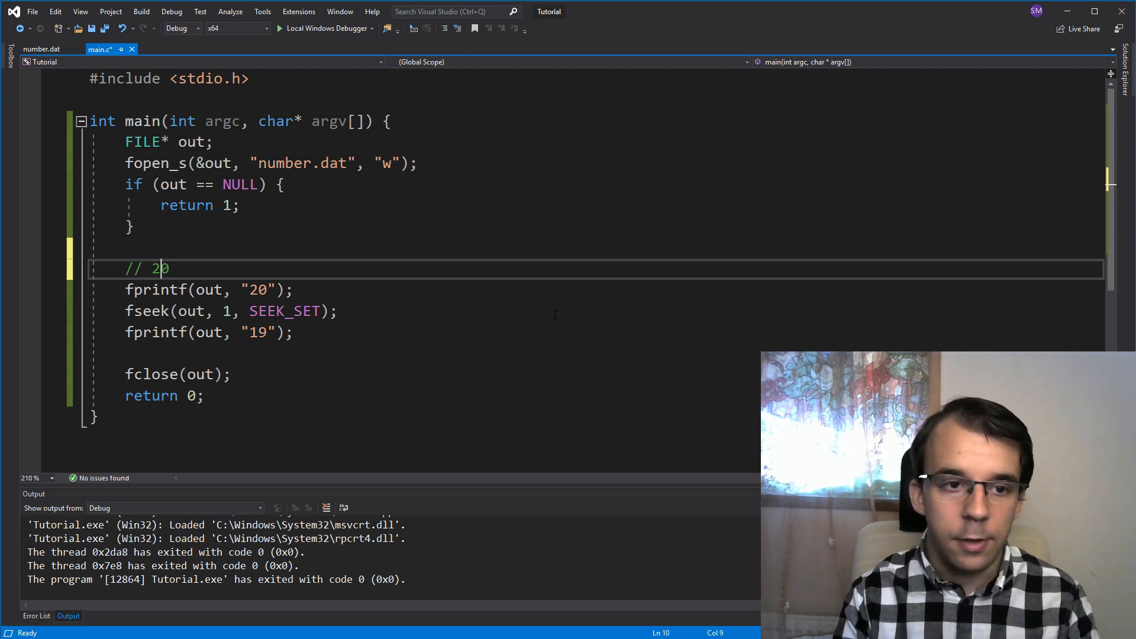
text(19)
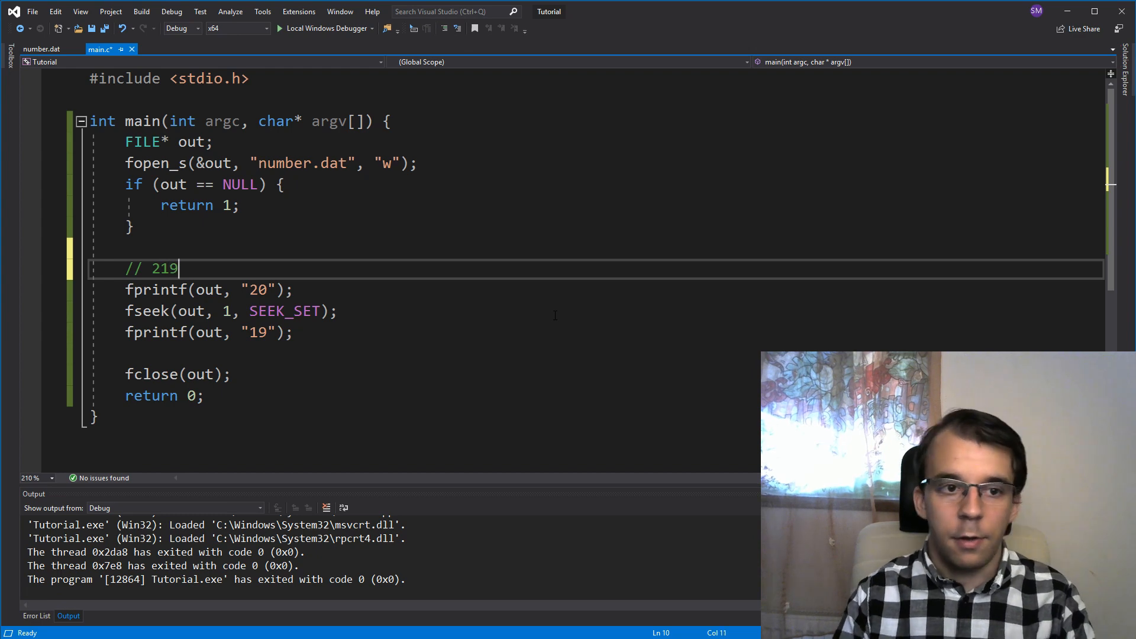
double_click(164, 268)
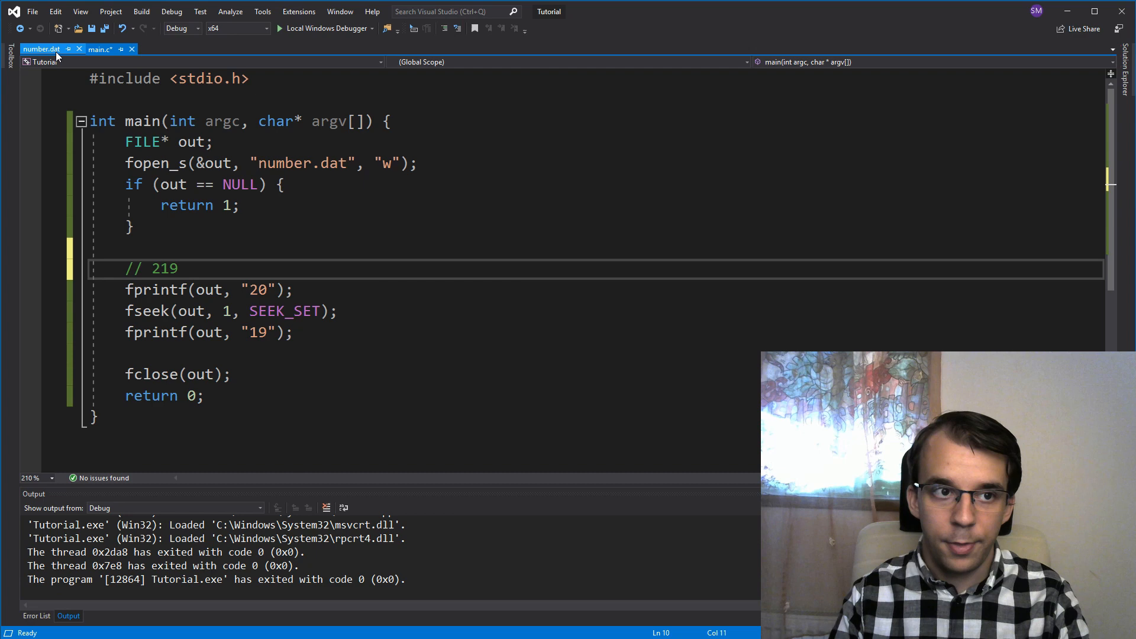
Replace the fseek origin SEEK_SET with SEEK_CUR, save, and run the program again
click(99, 49)
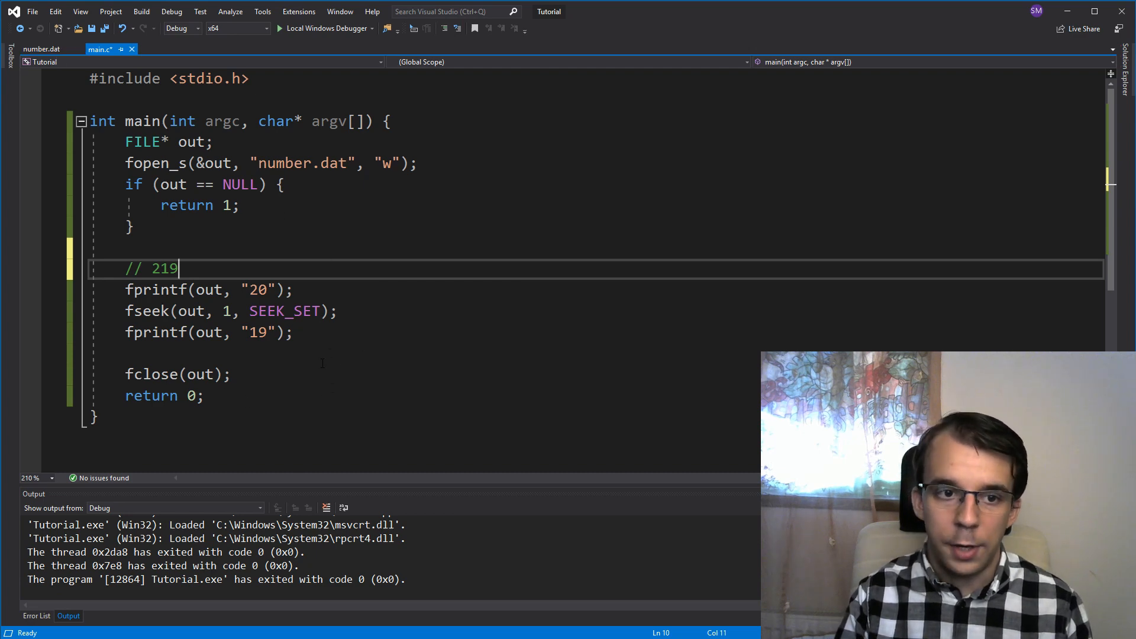
double_click(285, 311)
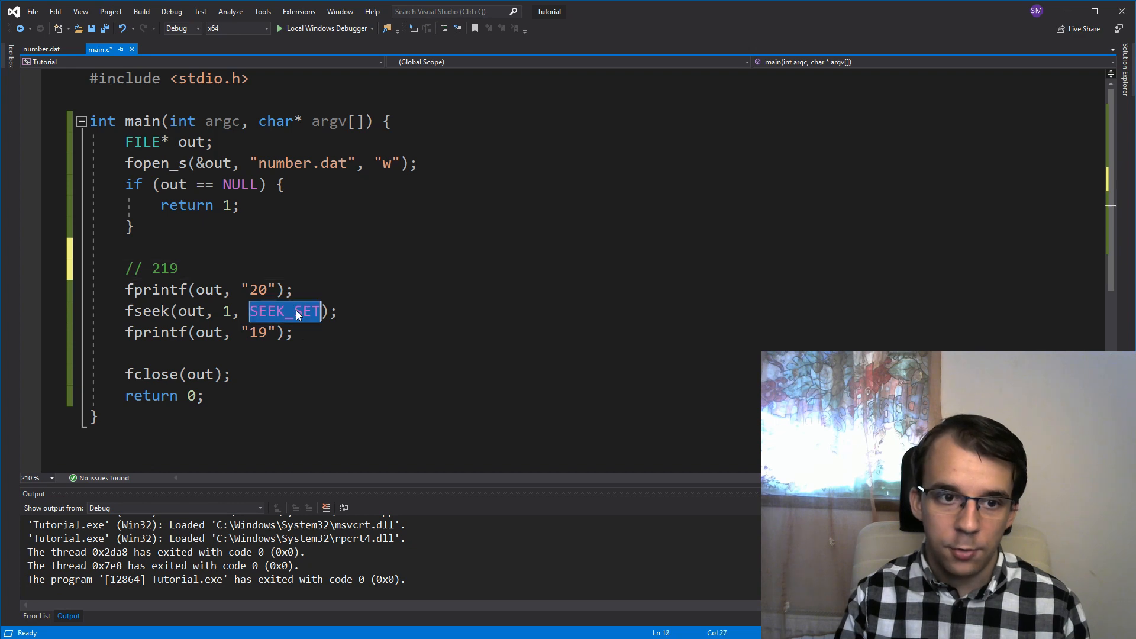
text(+S)
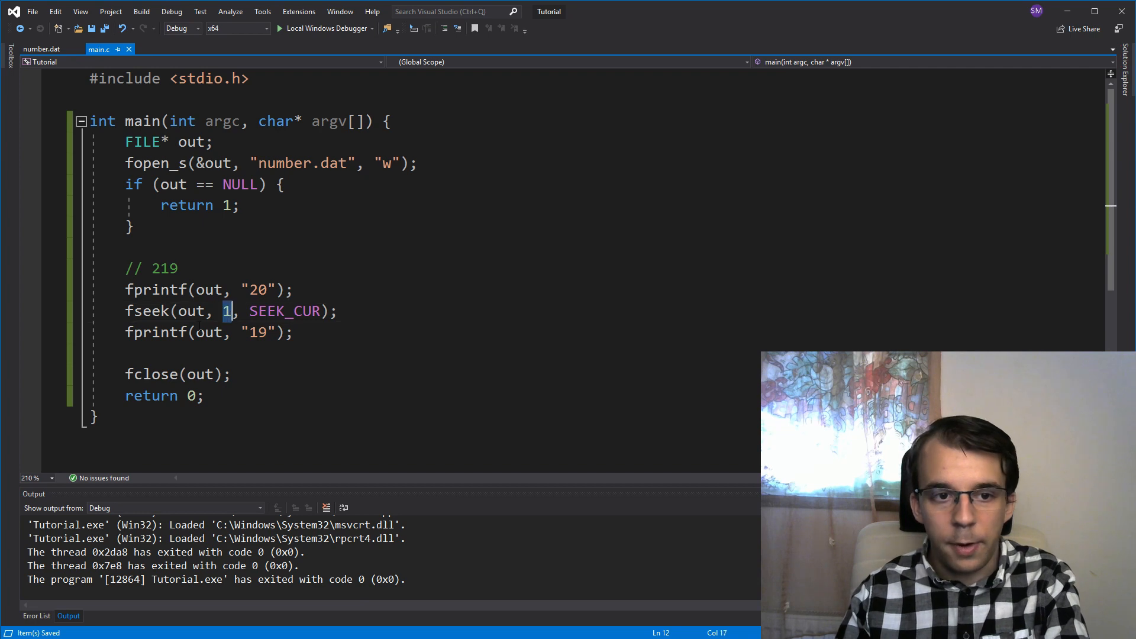
click(209, 288)
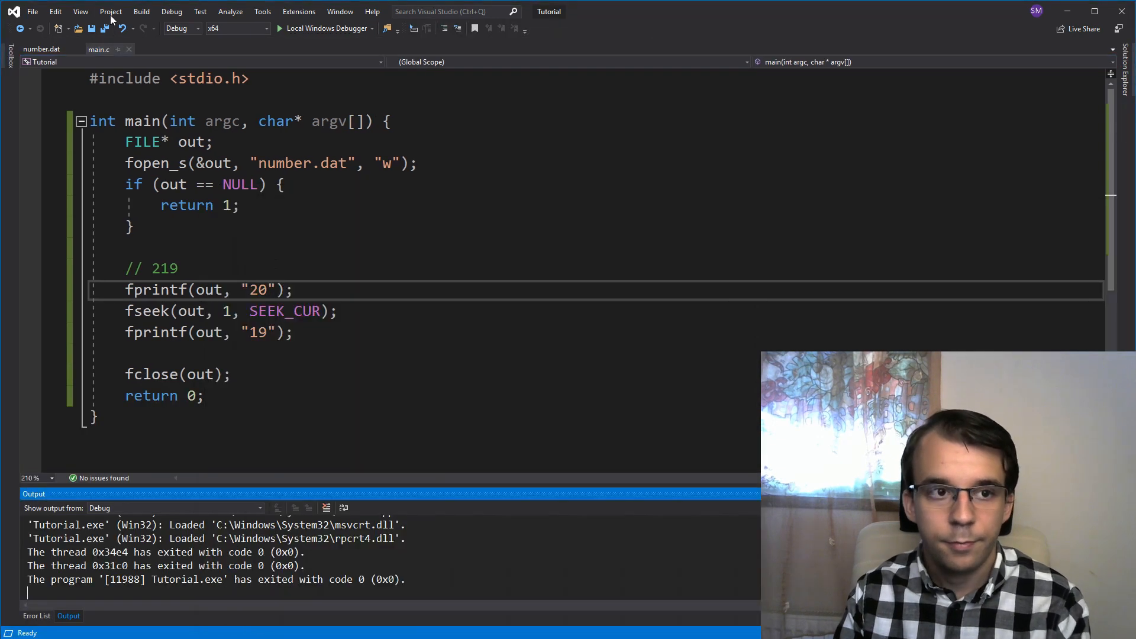
Check number.dat, then edit the main.c comment to read // 20 19
click(41, 49)
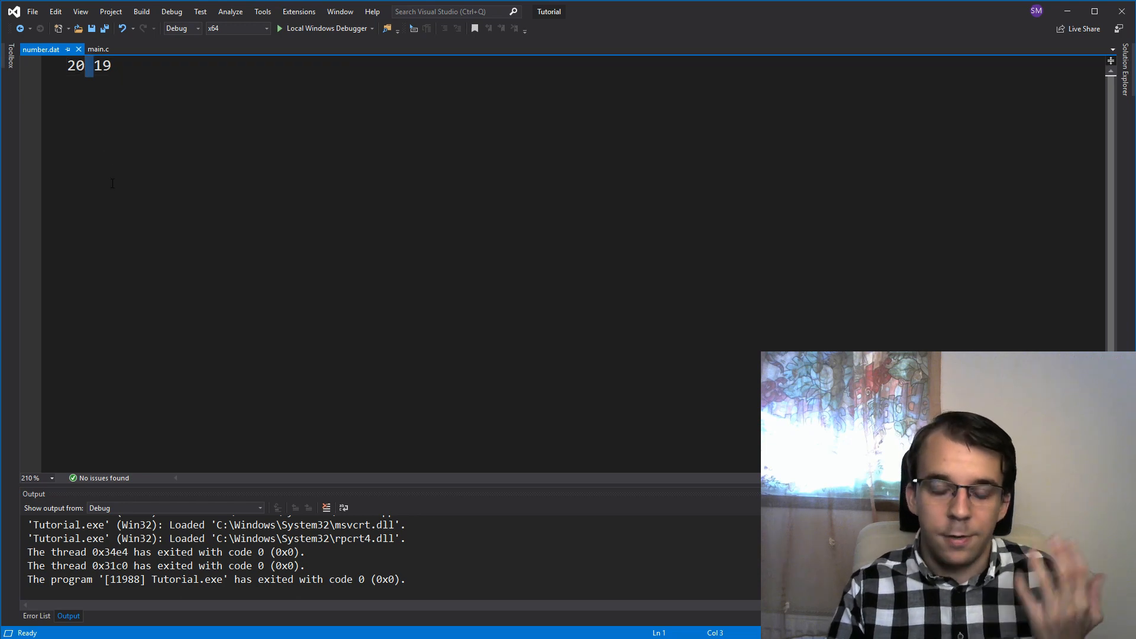
click(98, 49)
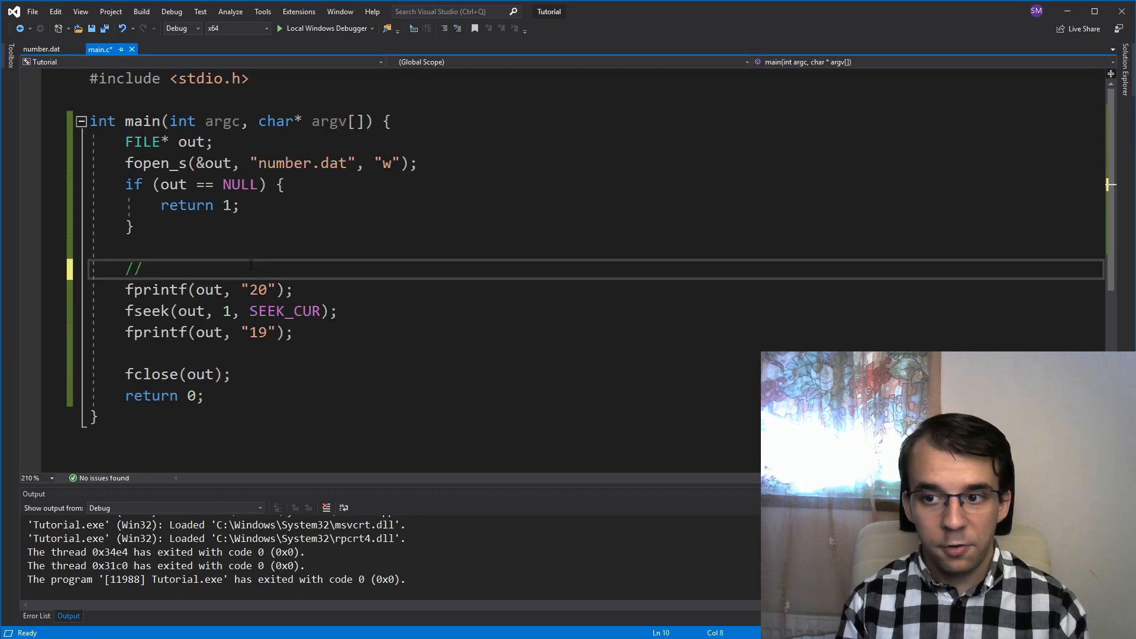
text(20)
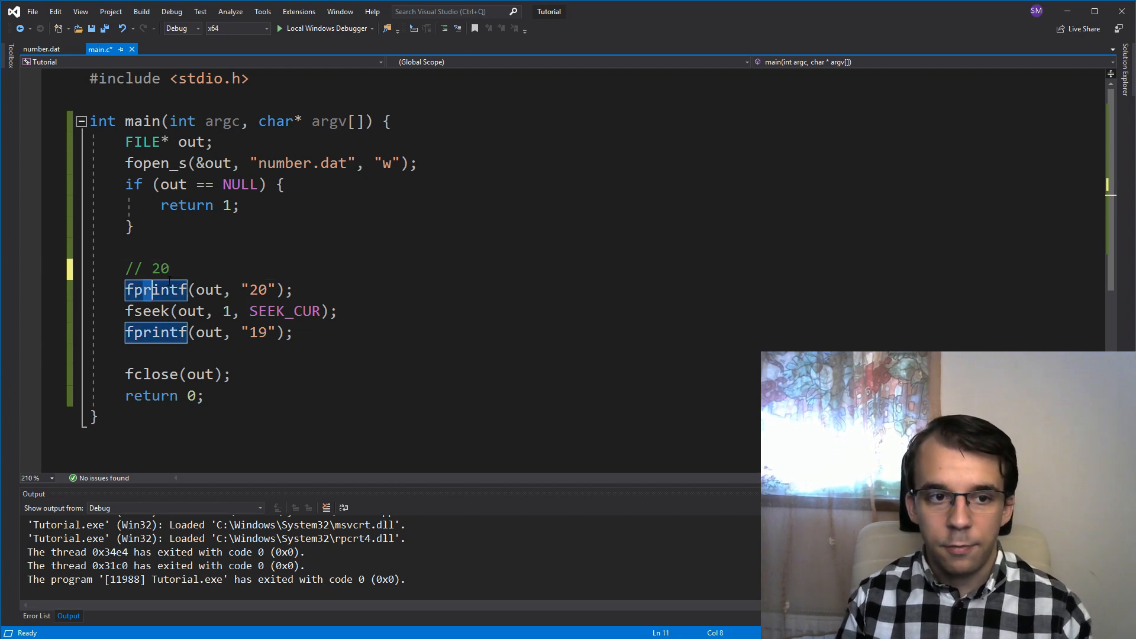
click(171, 269)
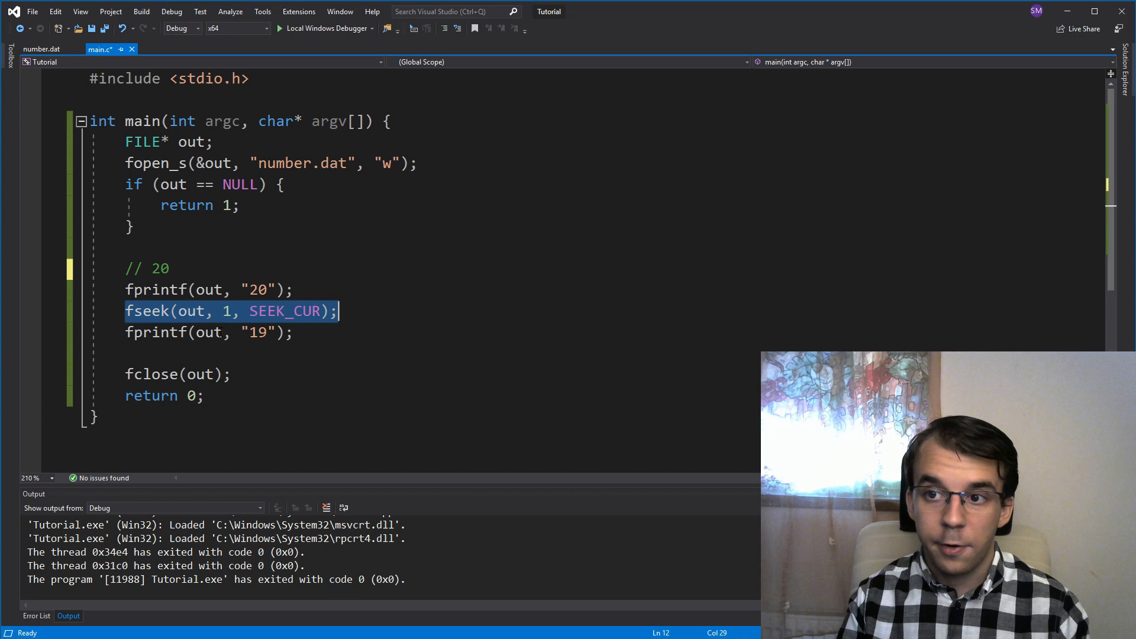
mouse_move(301, 319)
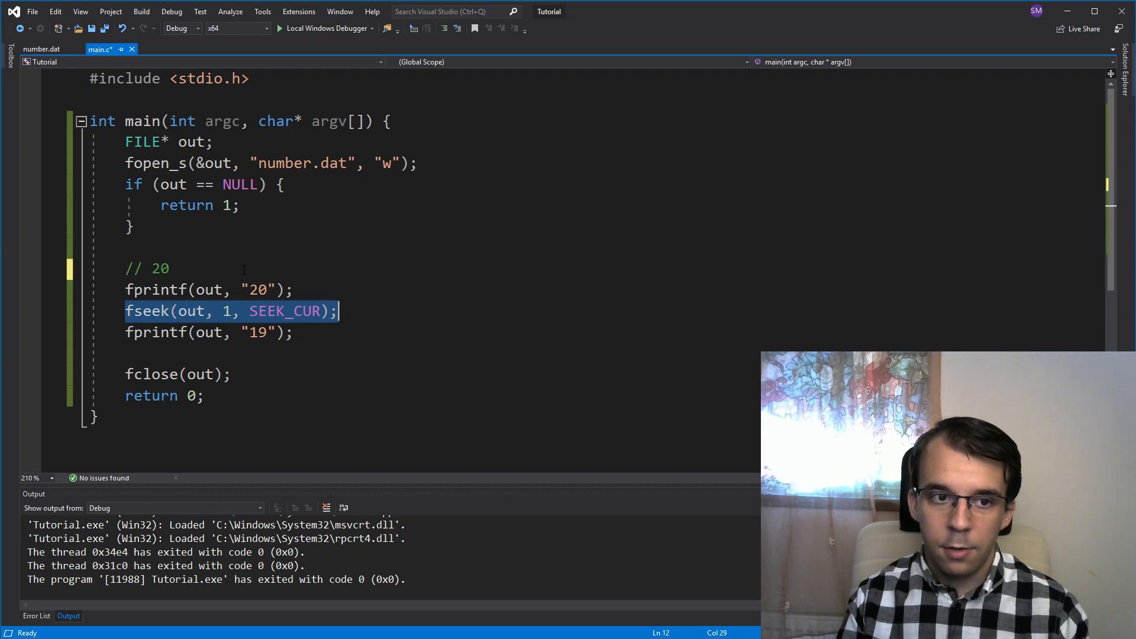
click(173, 269)
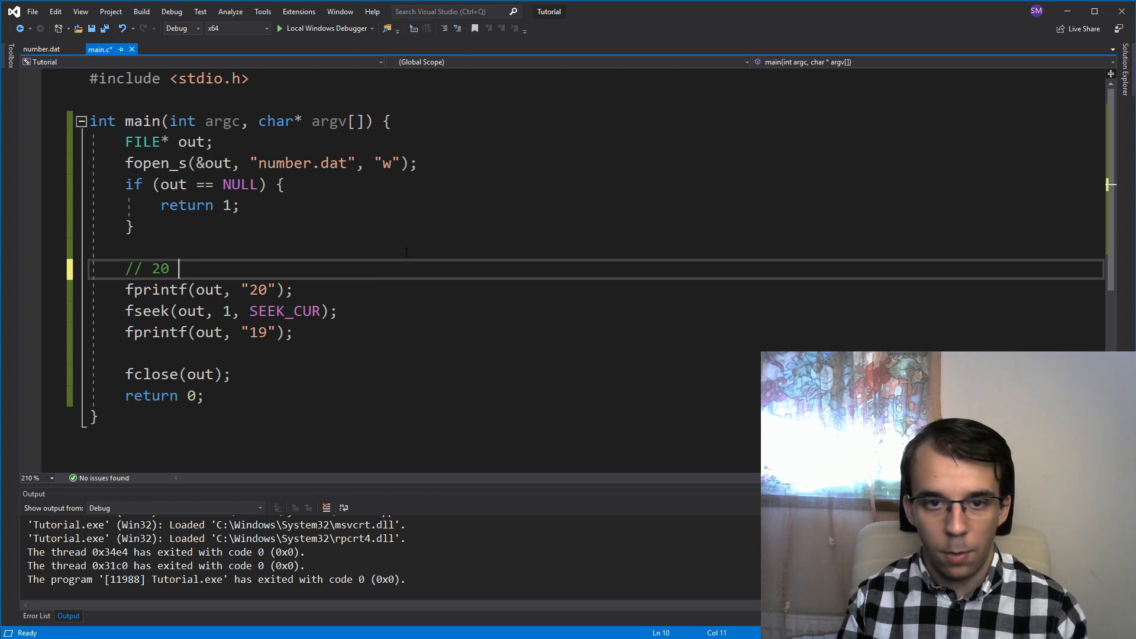
text(19)
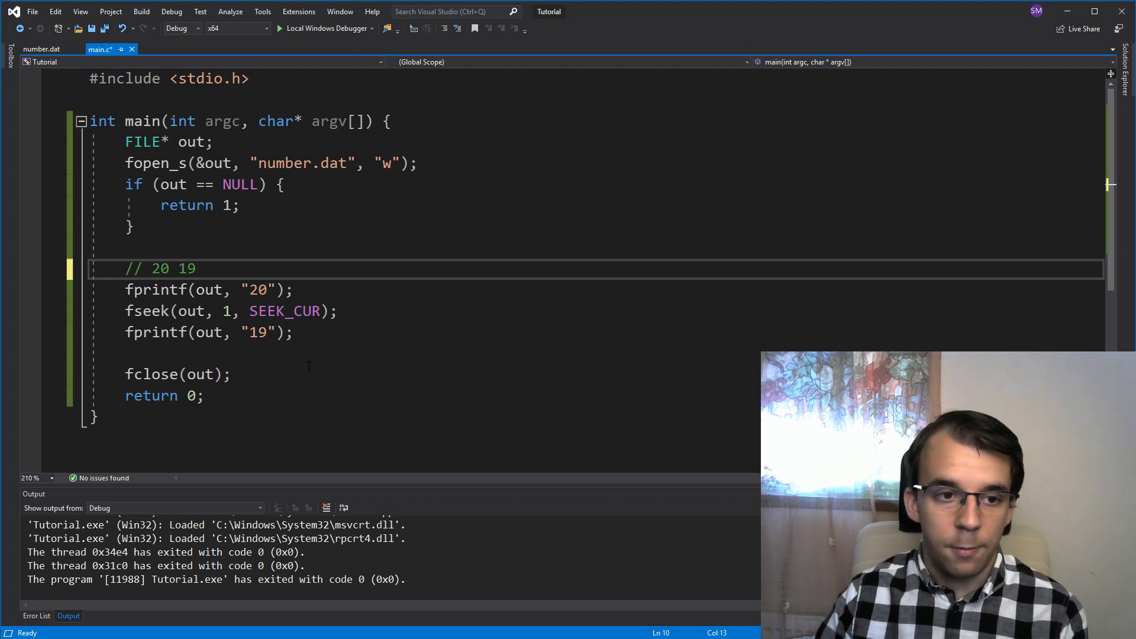
Raise the fseek SEEK_CUR offset from 1 to 50 so 20 and 19 land far apart
double_click(184, 268)
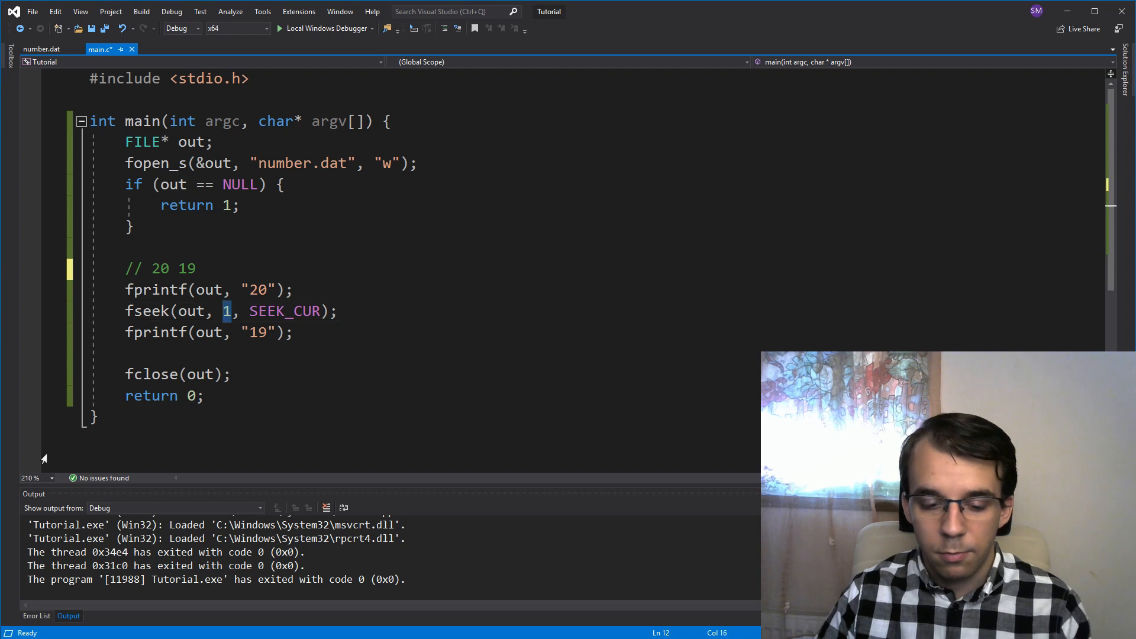
text(50)
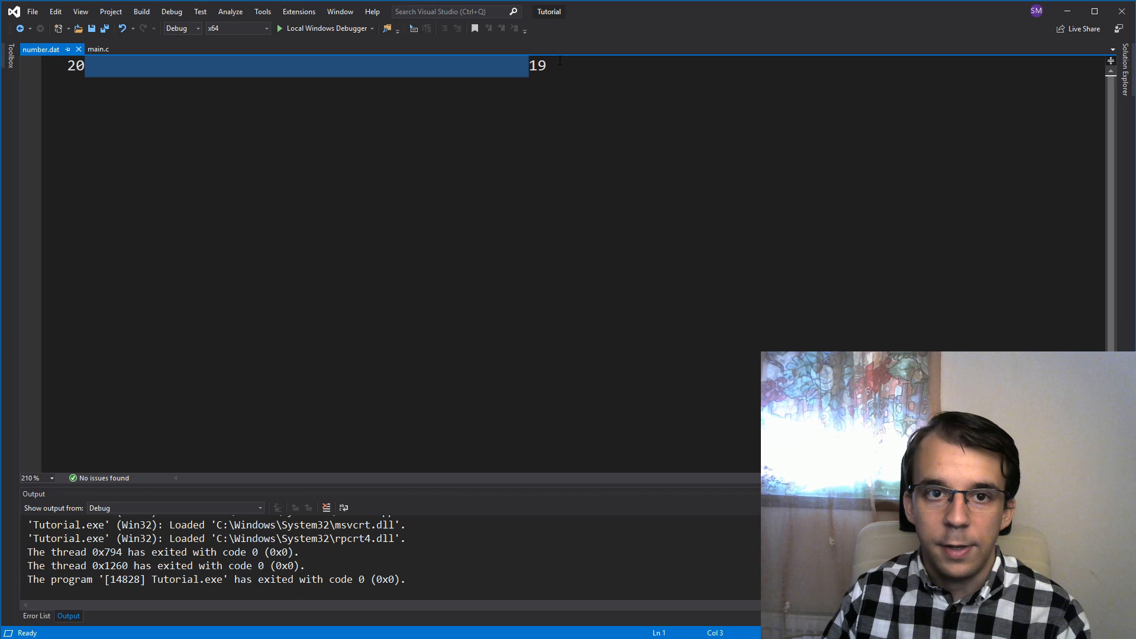
Make the fseek call seek -2 from SEEK_END and rerun, leaving number.dat as 19
click(98, 48)
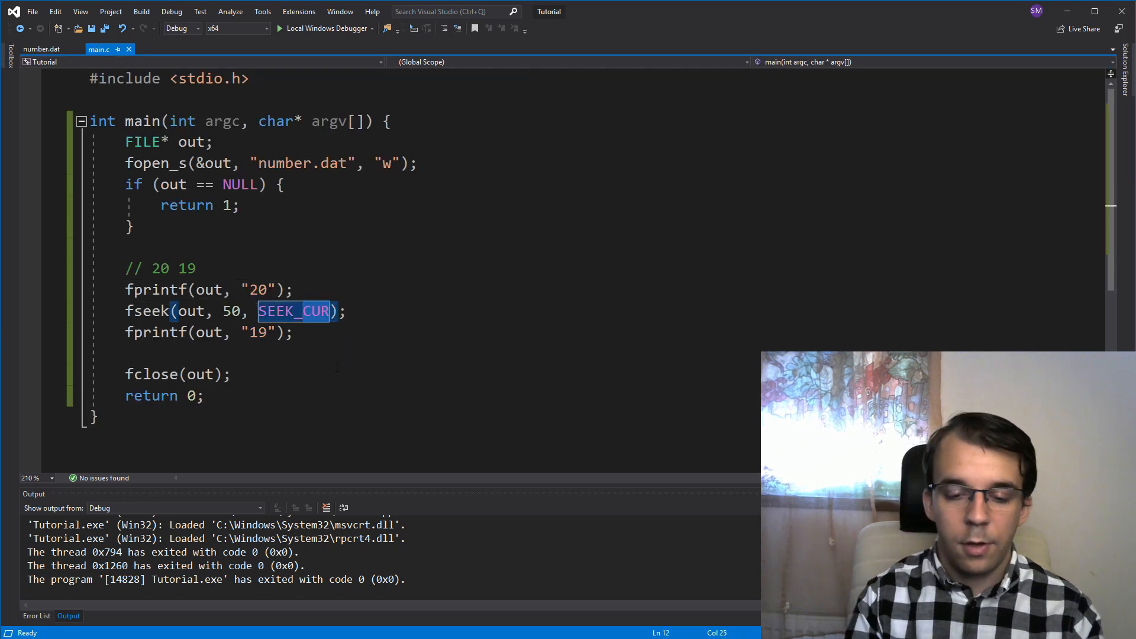
text(SEEK_END)
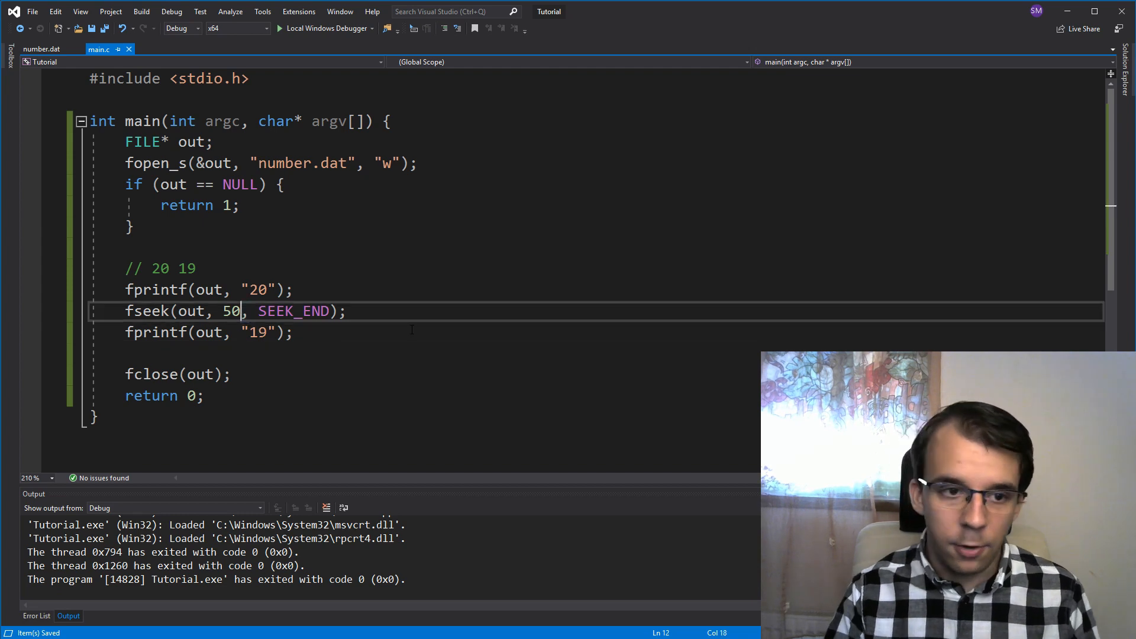
key(BackSpace)
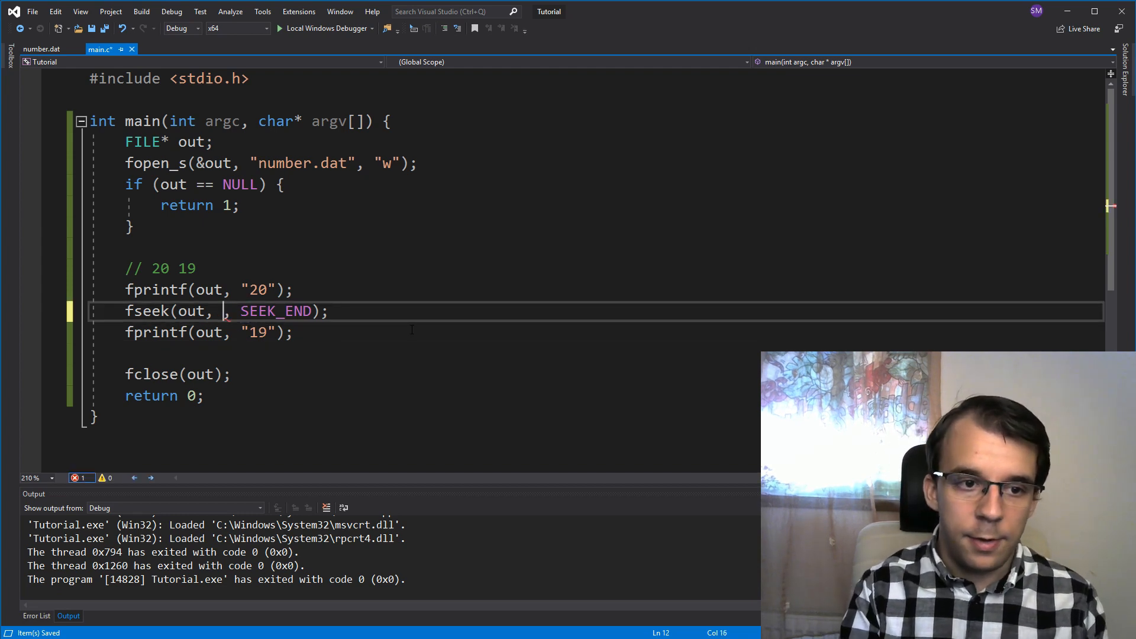
text(-2)
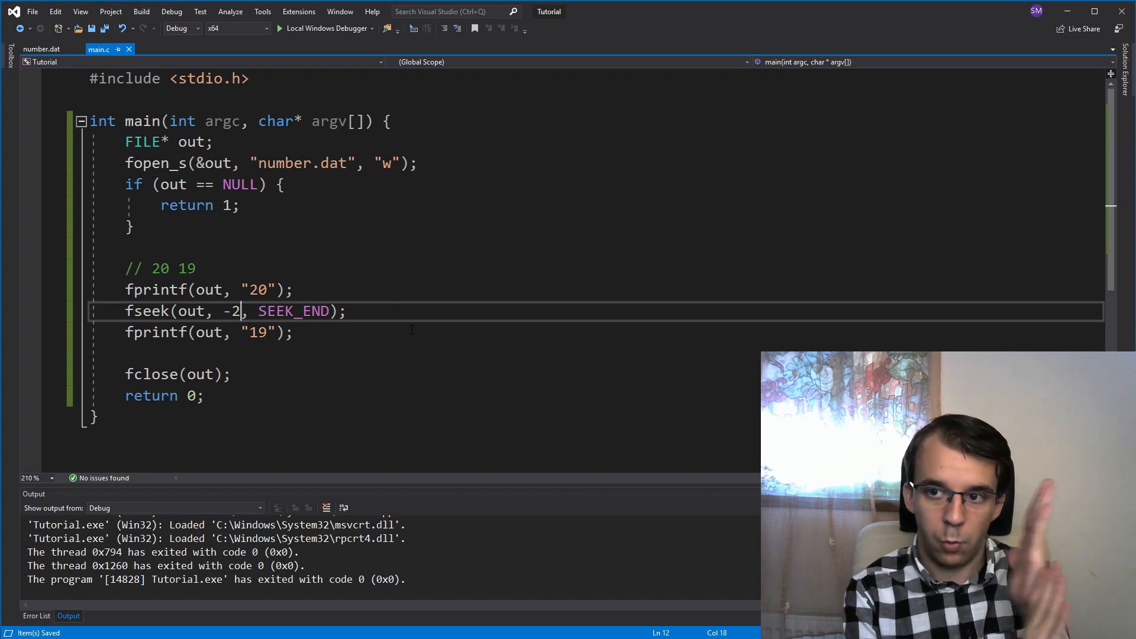
click(252, 333)
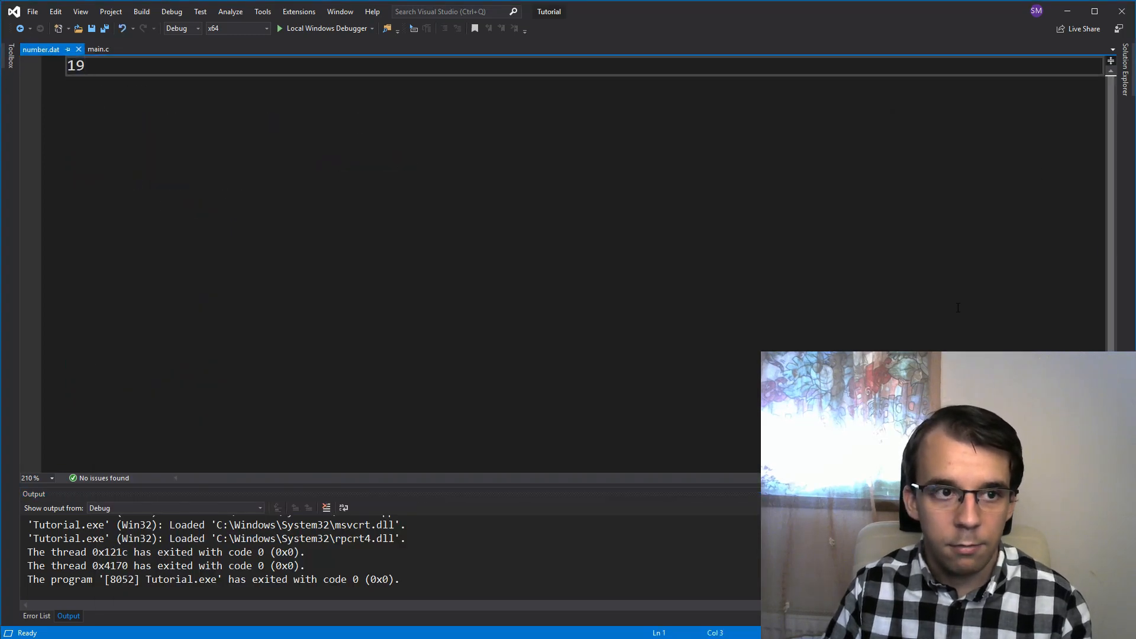
Change the comment's 20 to 19, save, and view number.dat containing just 19
click(97, 49)
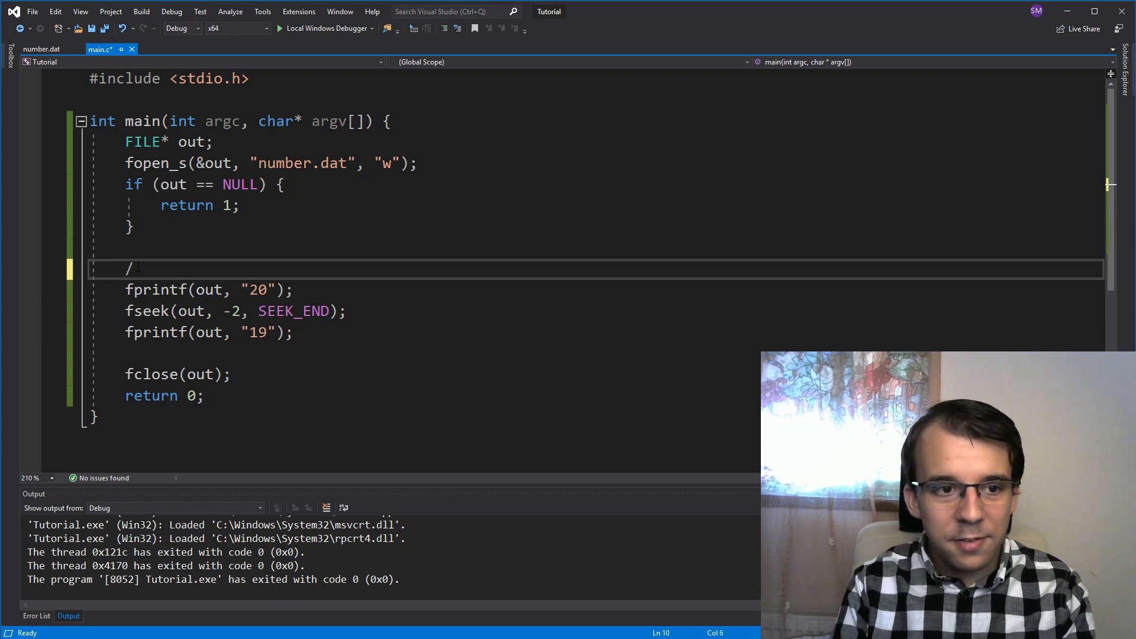
text(/ 20)
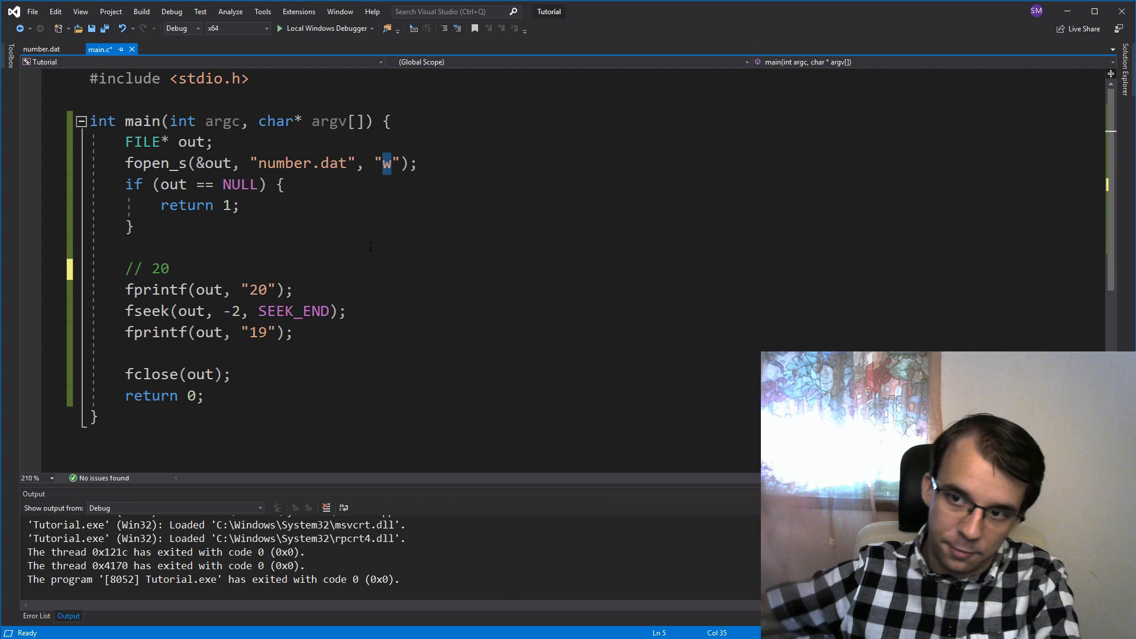
click(170, 268)
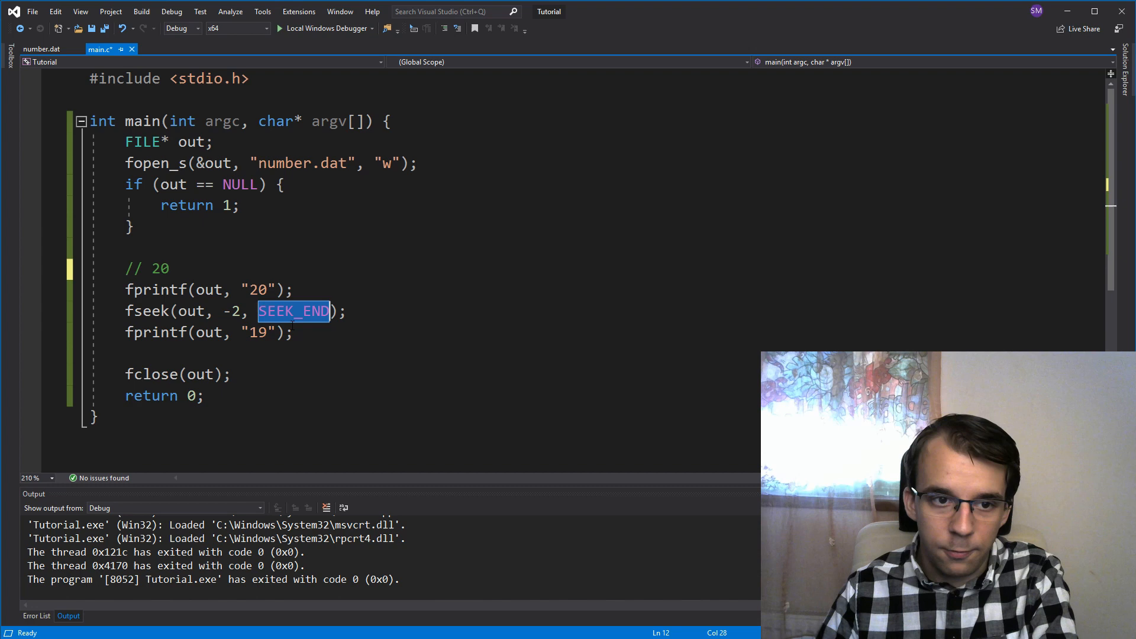
click(170, 269)
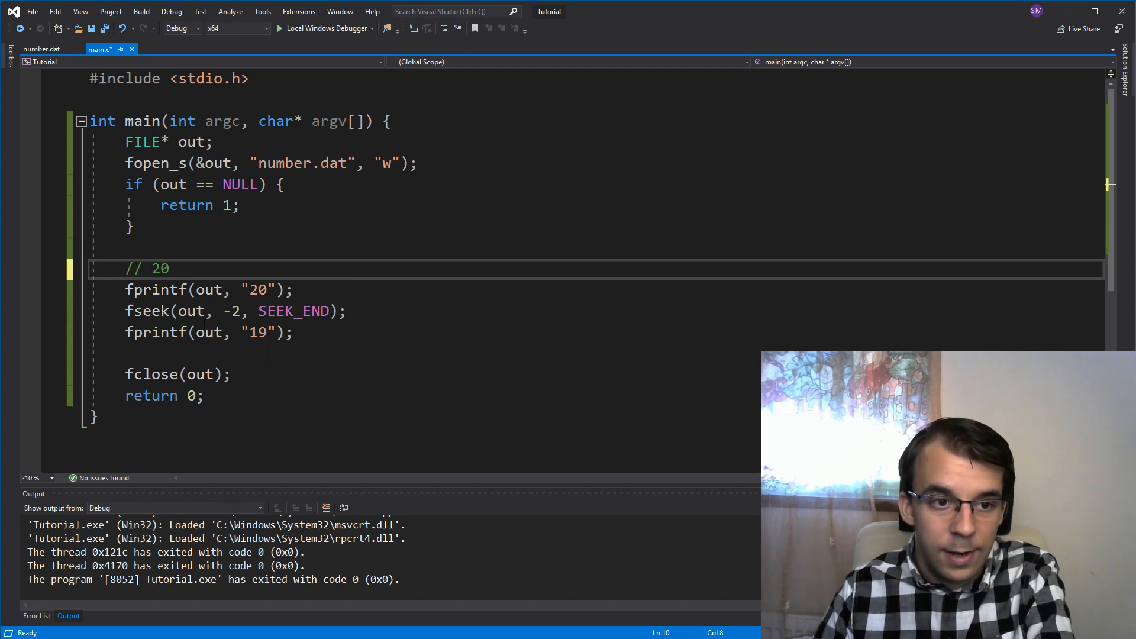
double_click(160, 268)
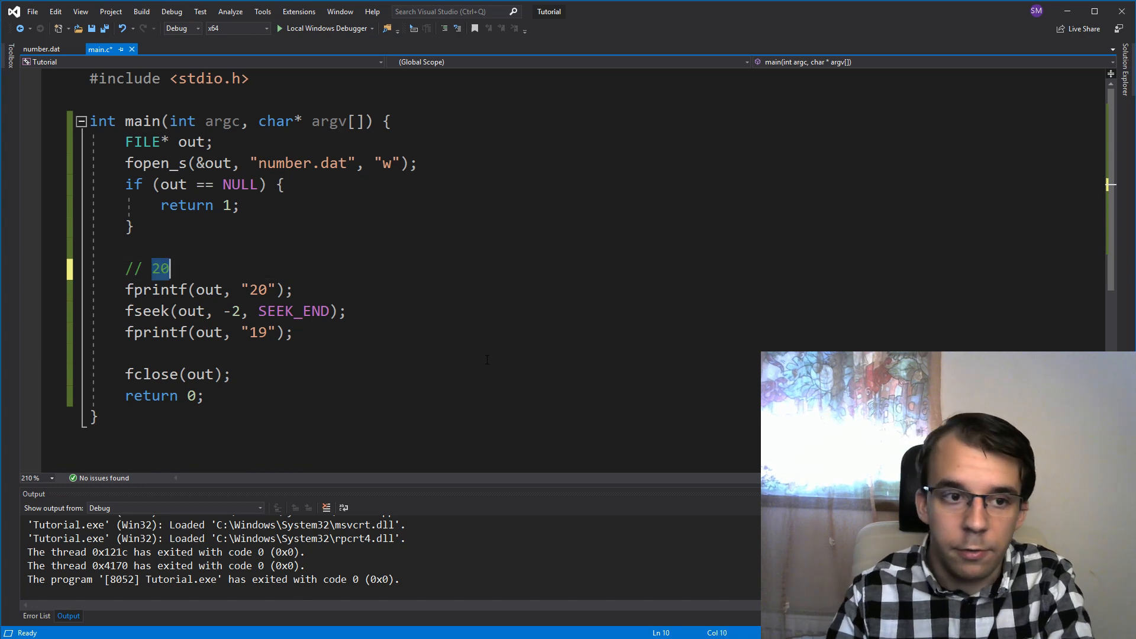
text(19)
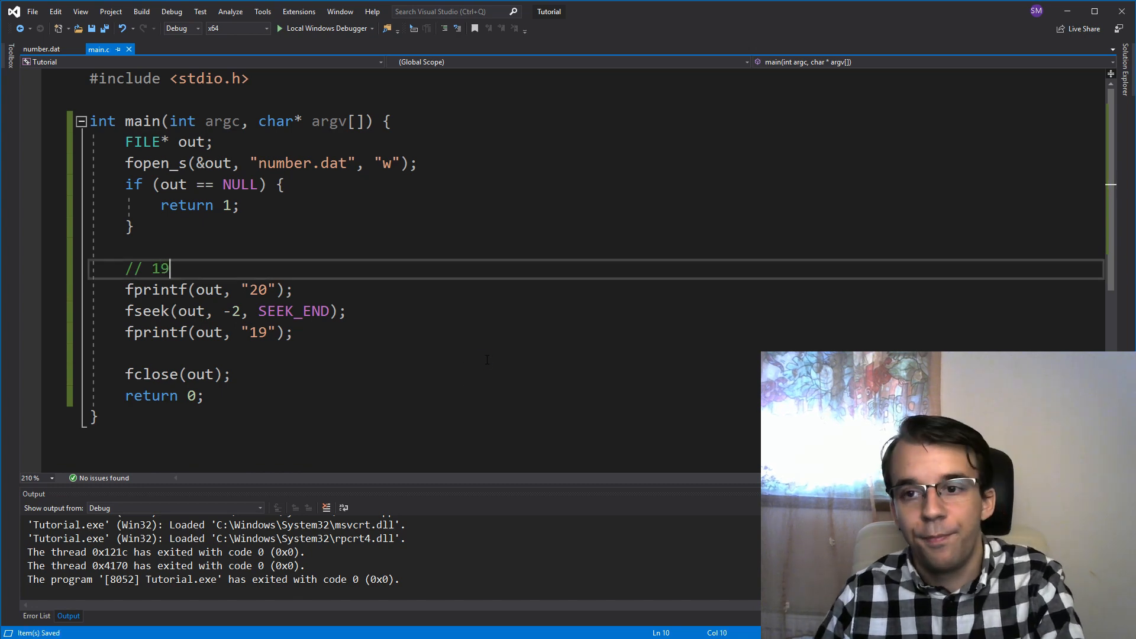
click(40, 48)
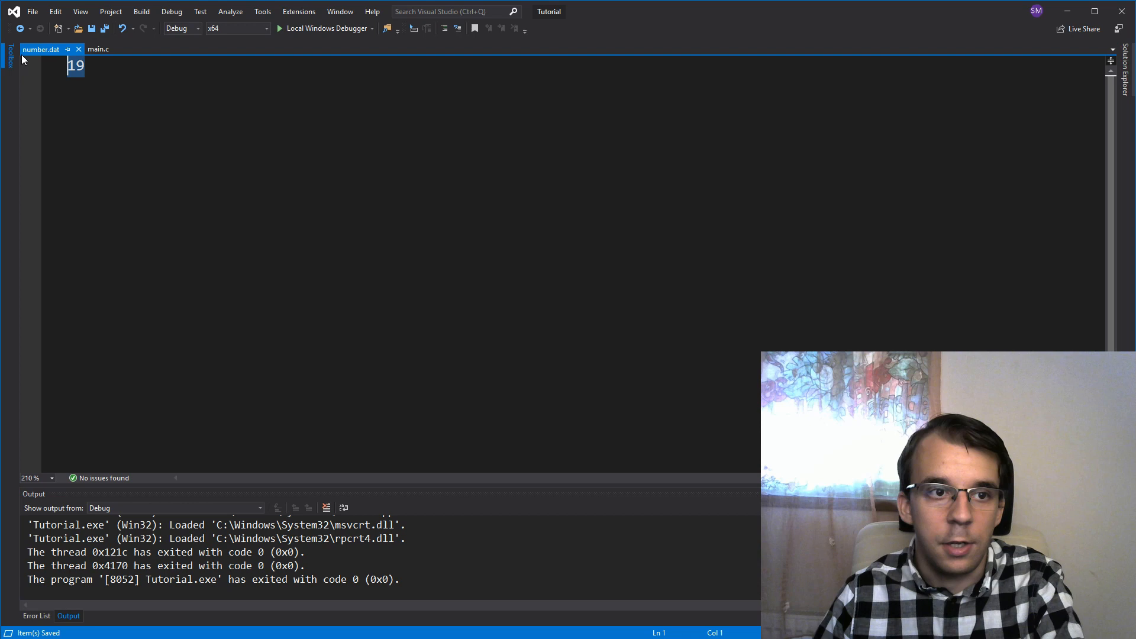
Change the SEEK_END offset in the fseek call from -2 to -100
click(99, 48)
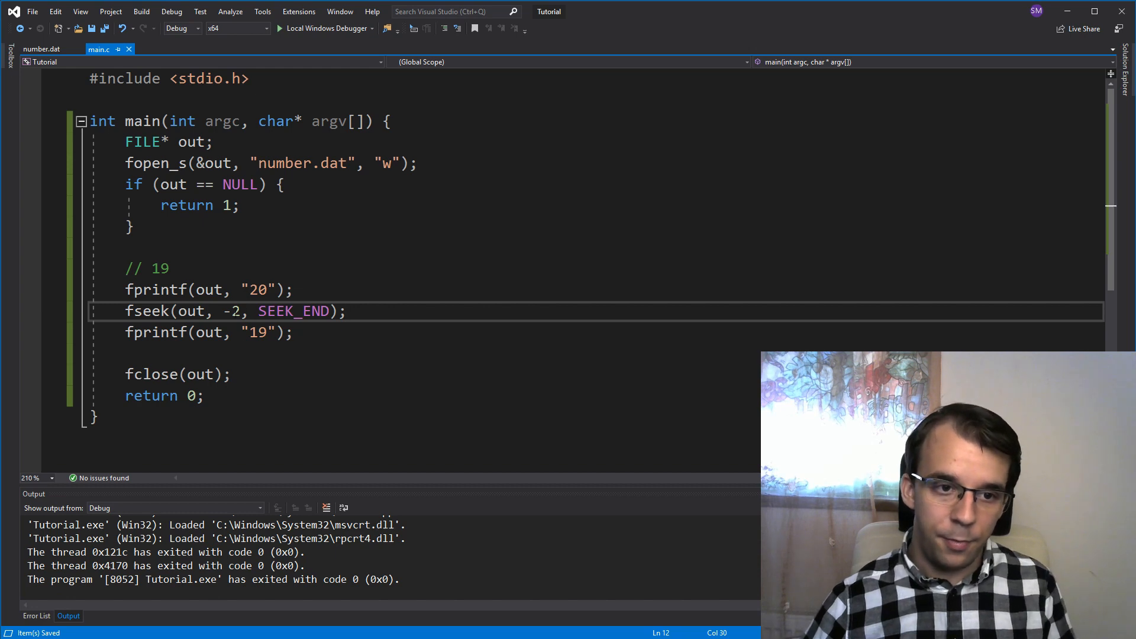
text(100)
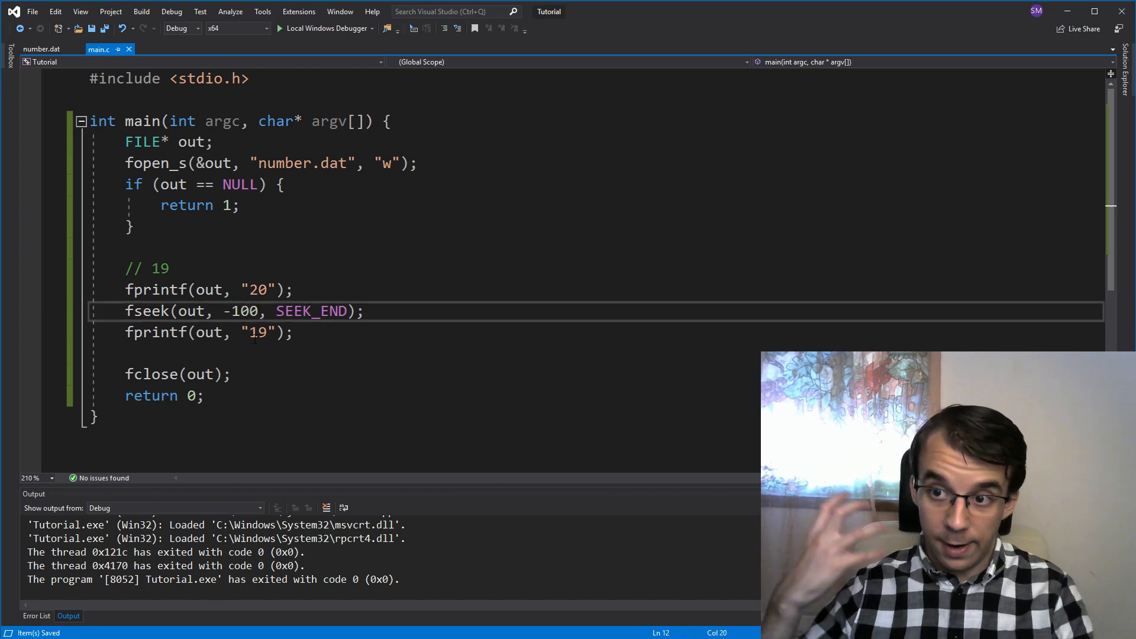